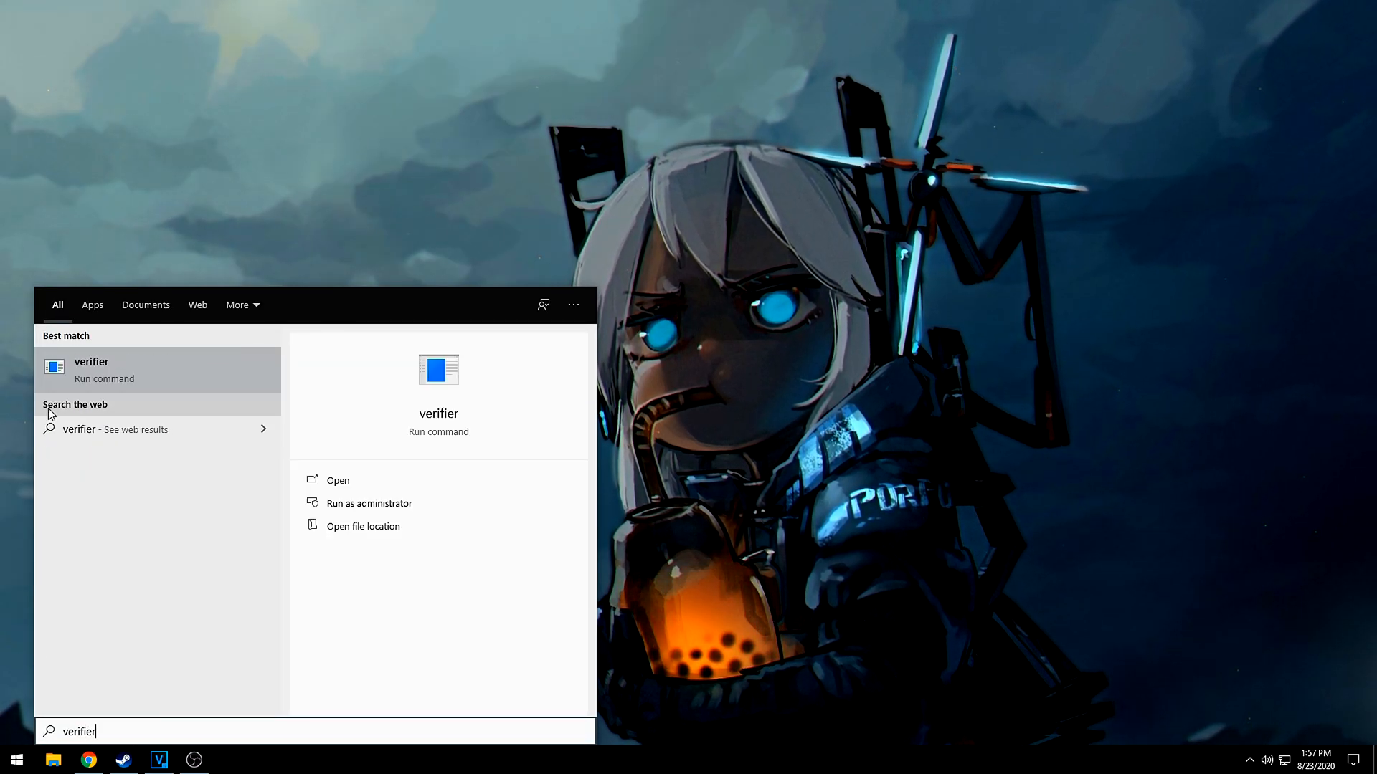
Launch verifier, choose standard settings with manual driver selection, and list all installed drivers
left_click(337, 480)
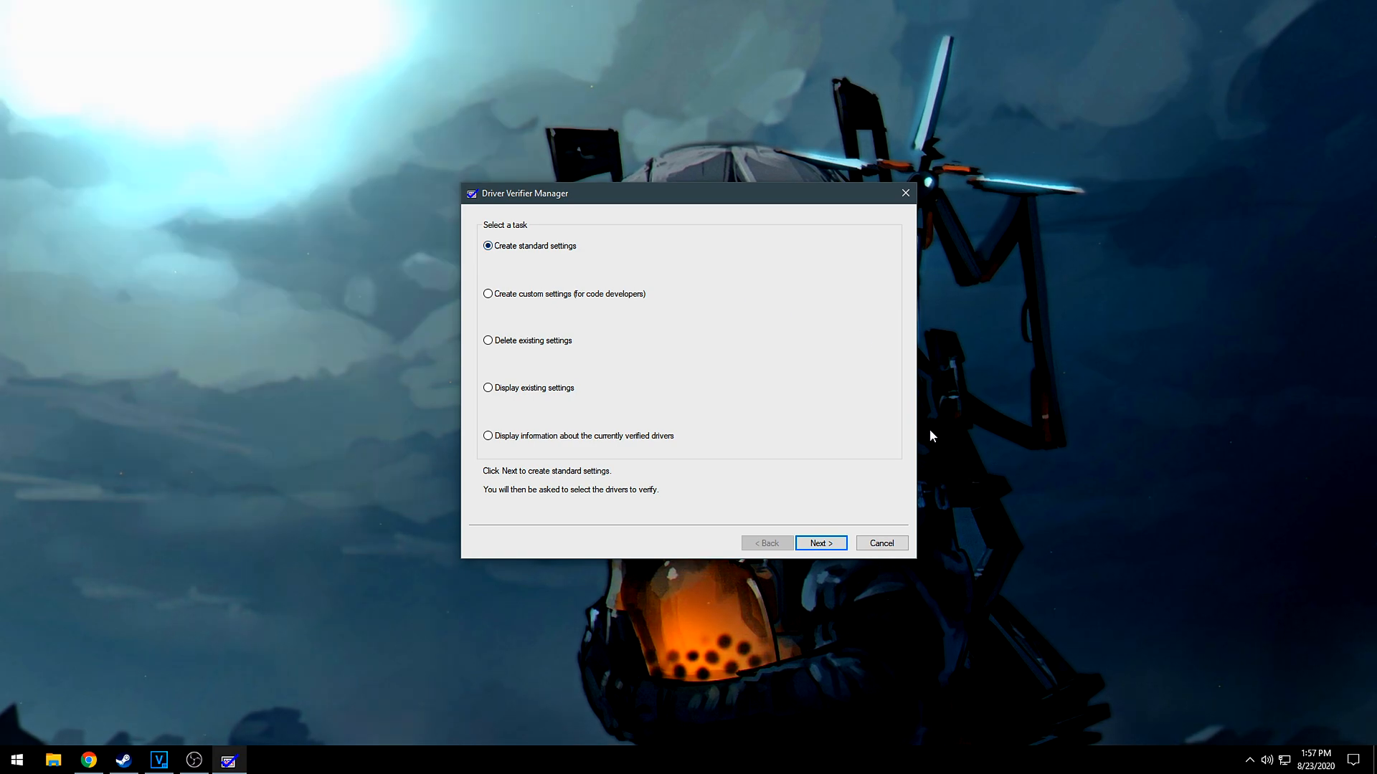
left_click(819, 543)
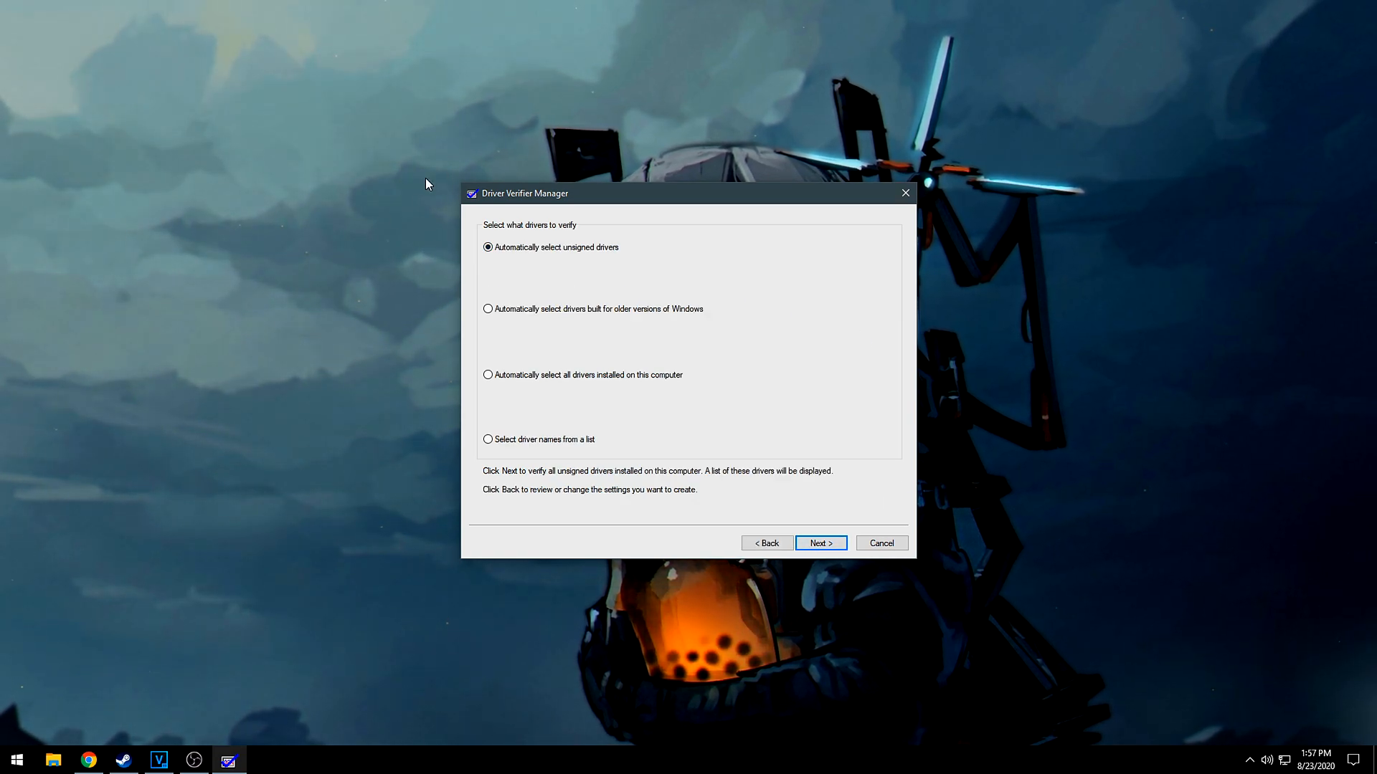
left_click(488, 439)
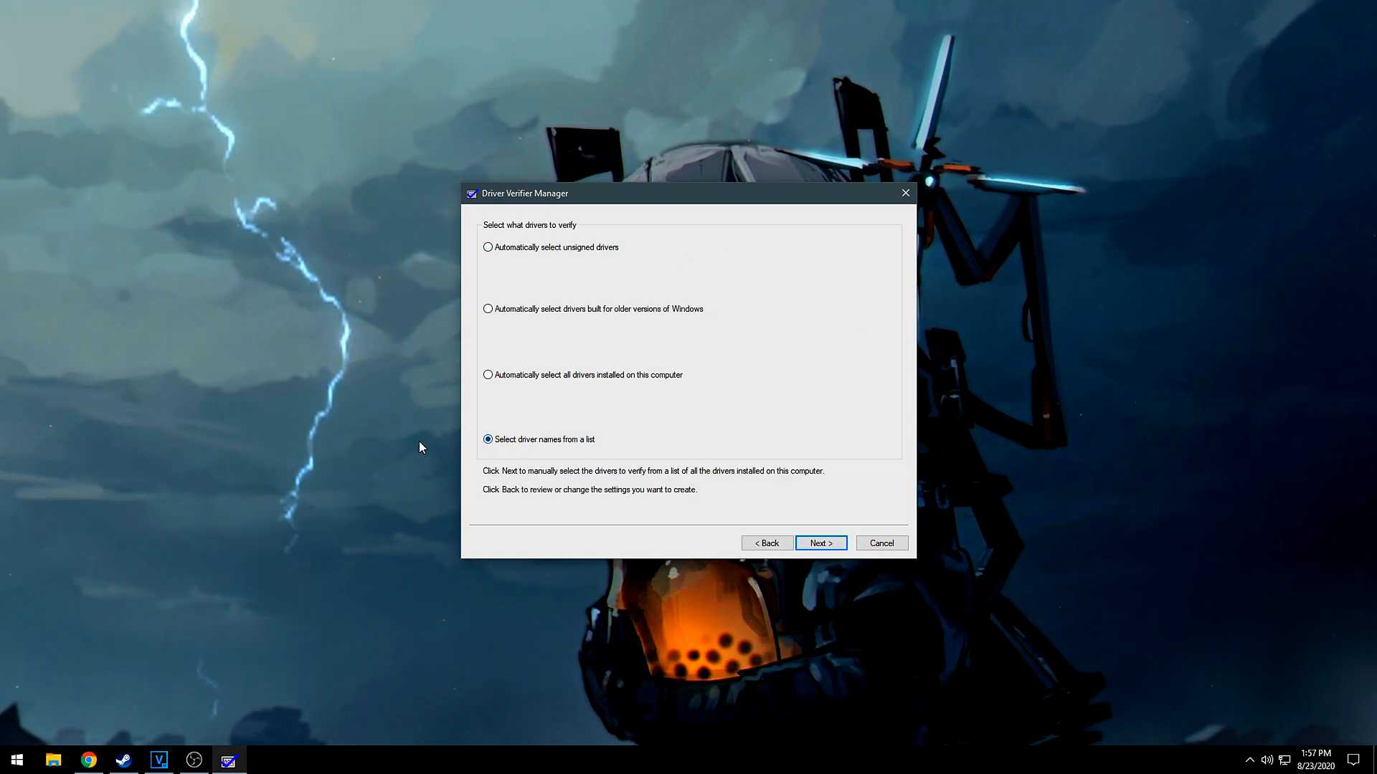
left_click(819, 543)
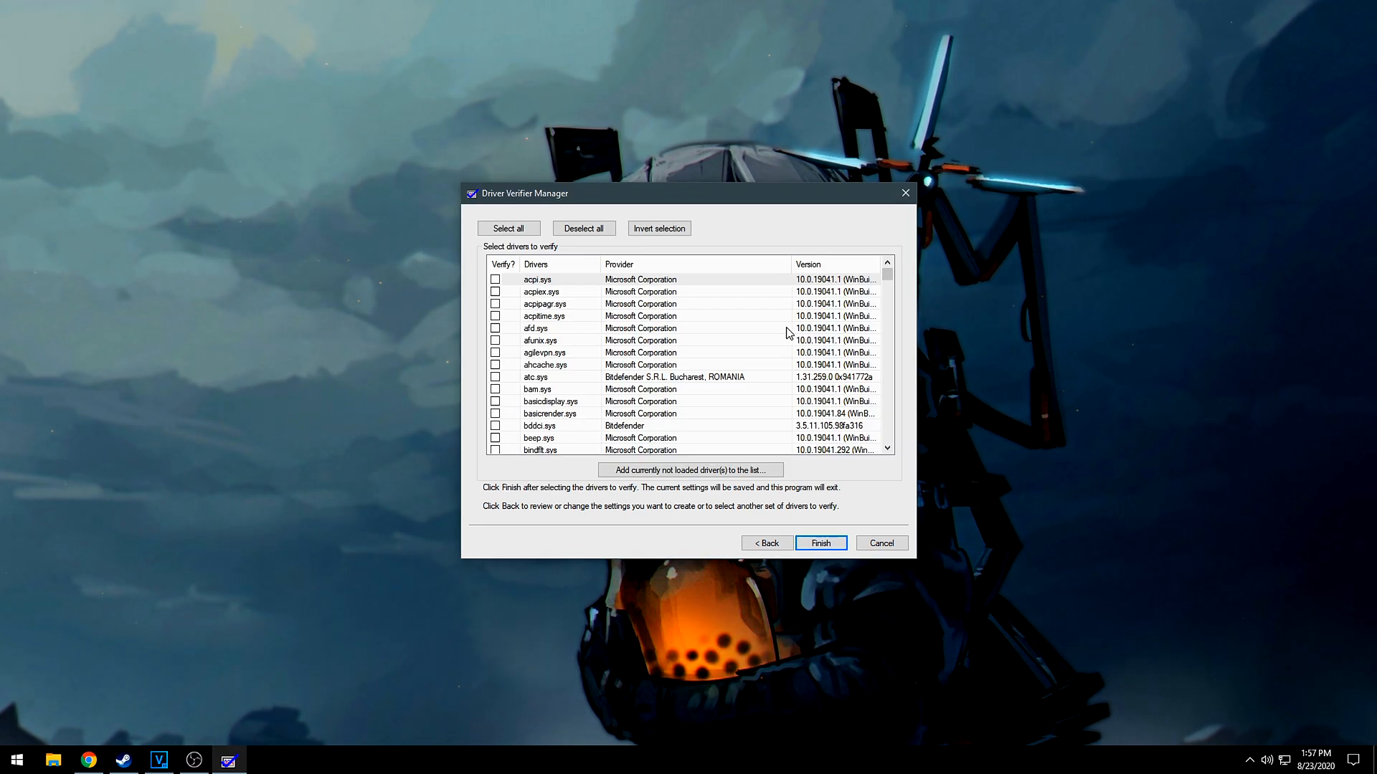
mouse_move(744, 410)
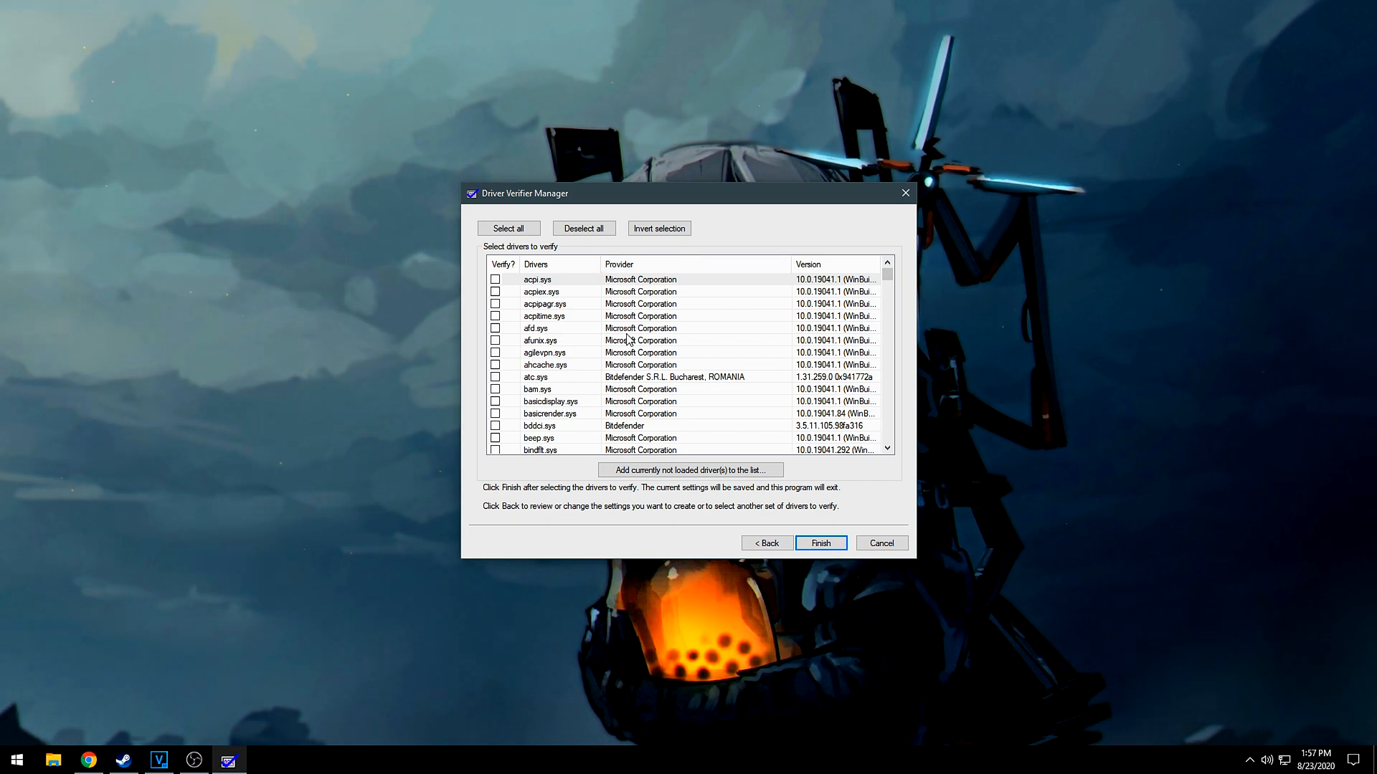
mouse_move(672, 388)
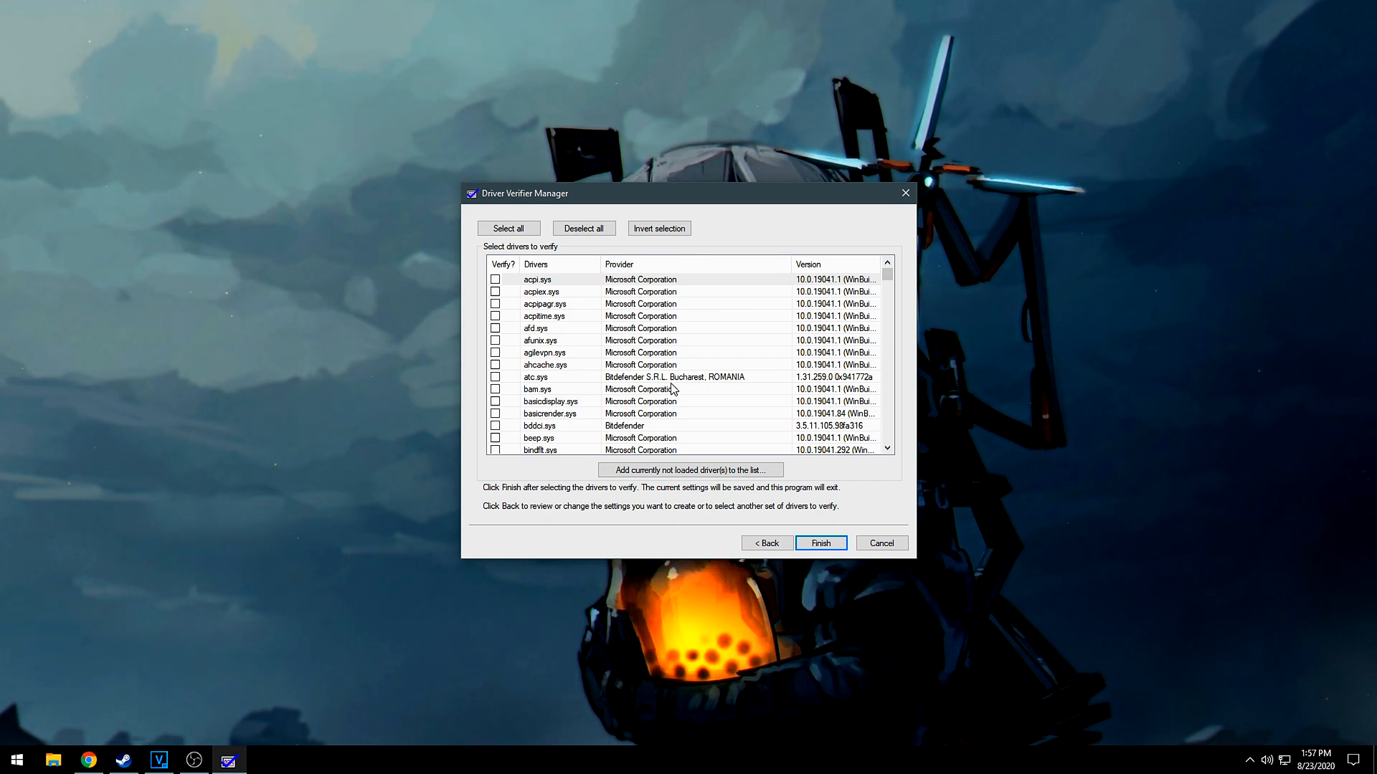
Tick the Corsair and Logitech third-party drivers for verification in the driver list
scroll("down", 3)
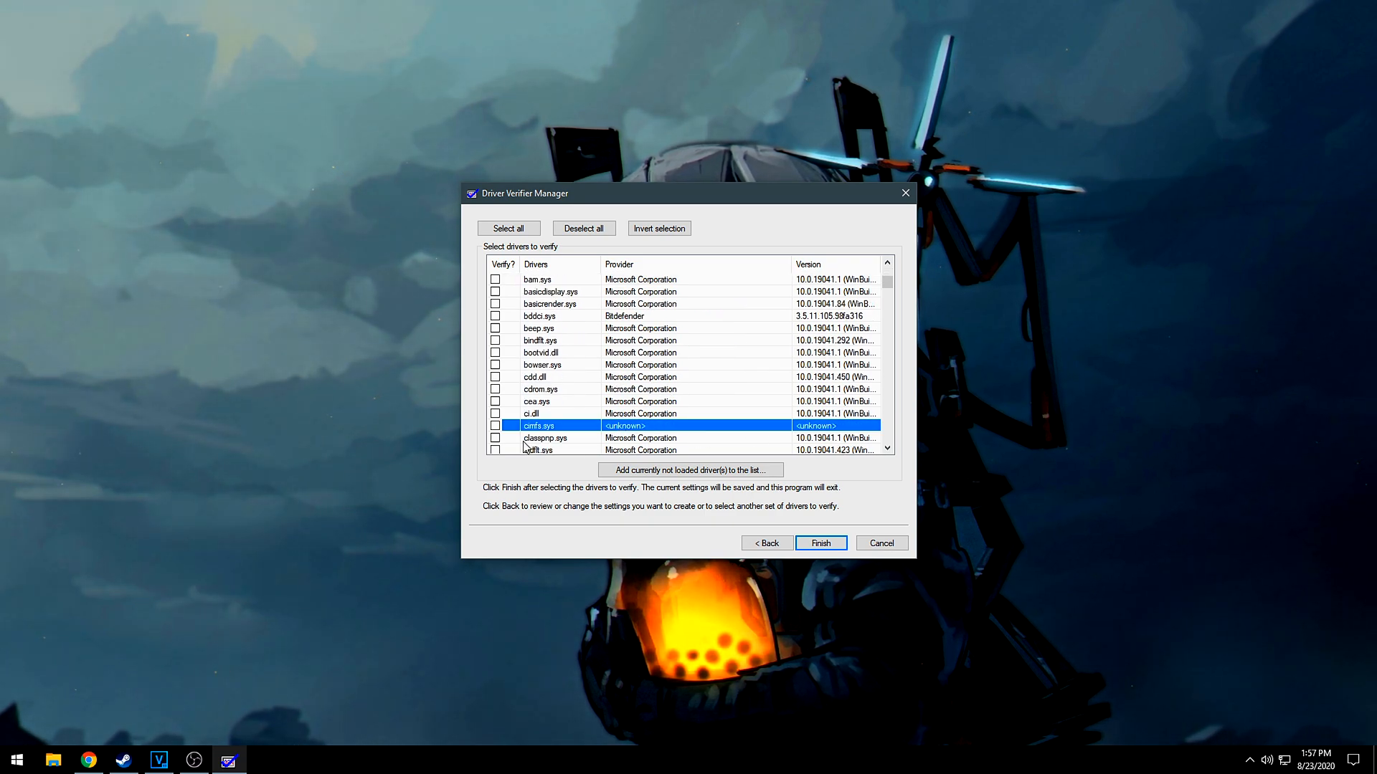
mouse_move(649, 367)
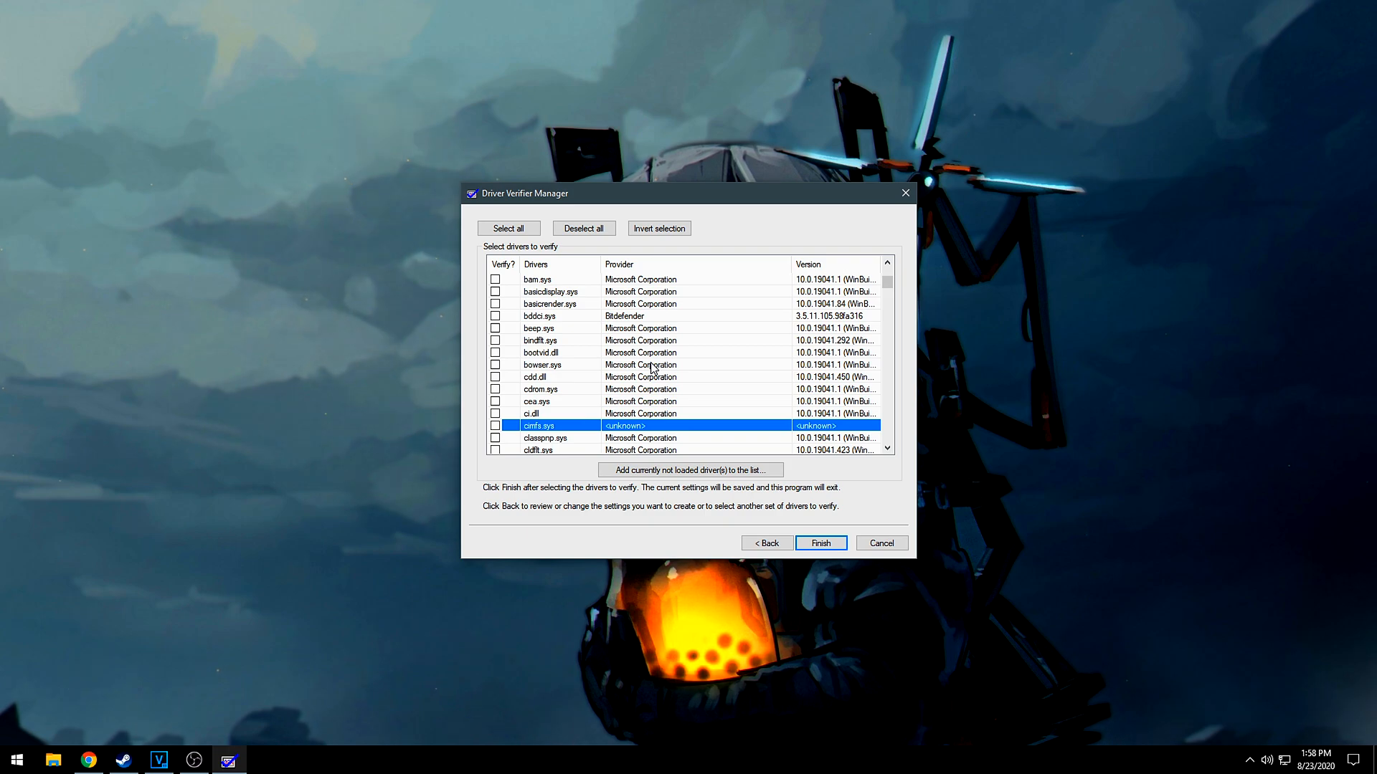
mouse_move(674, 392)
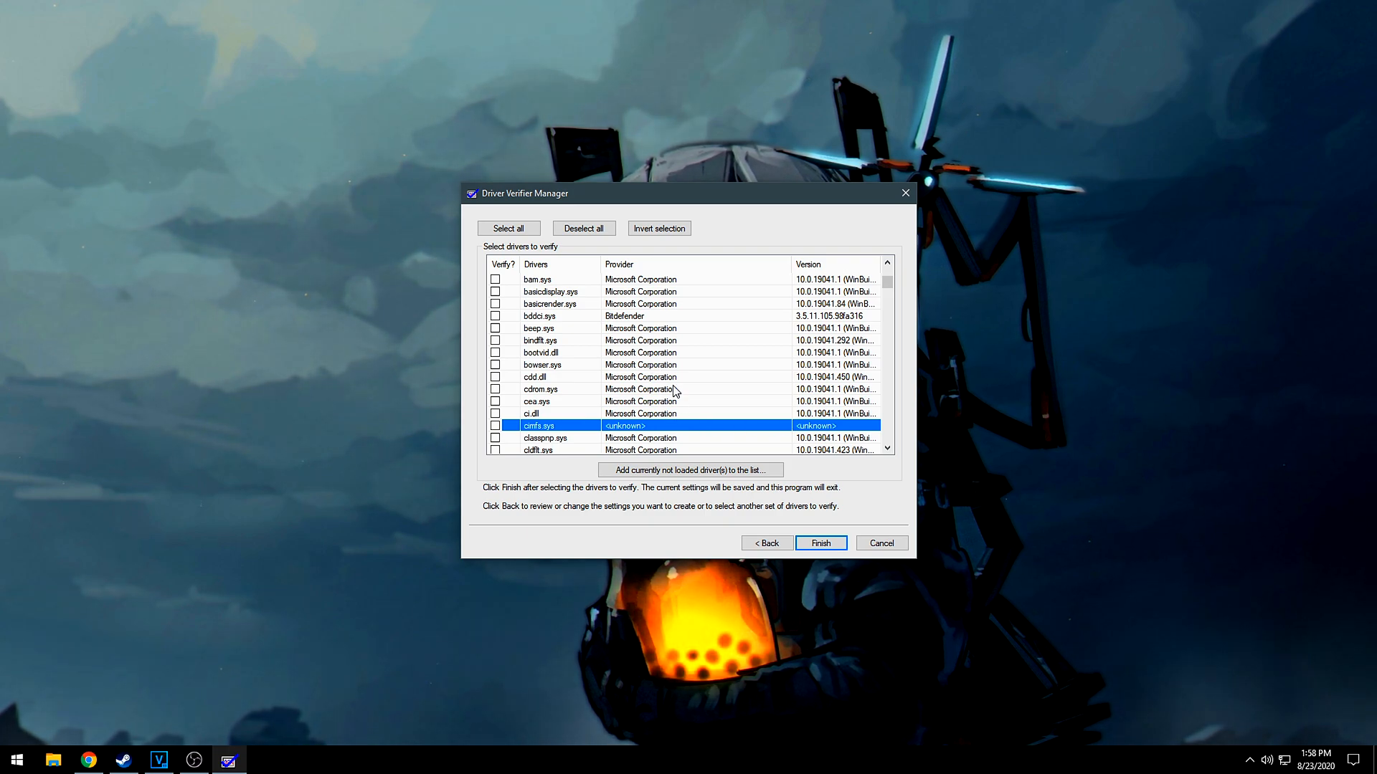
scroll("down", 3)
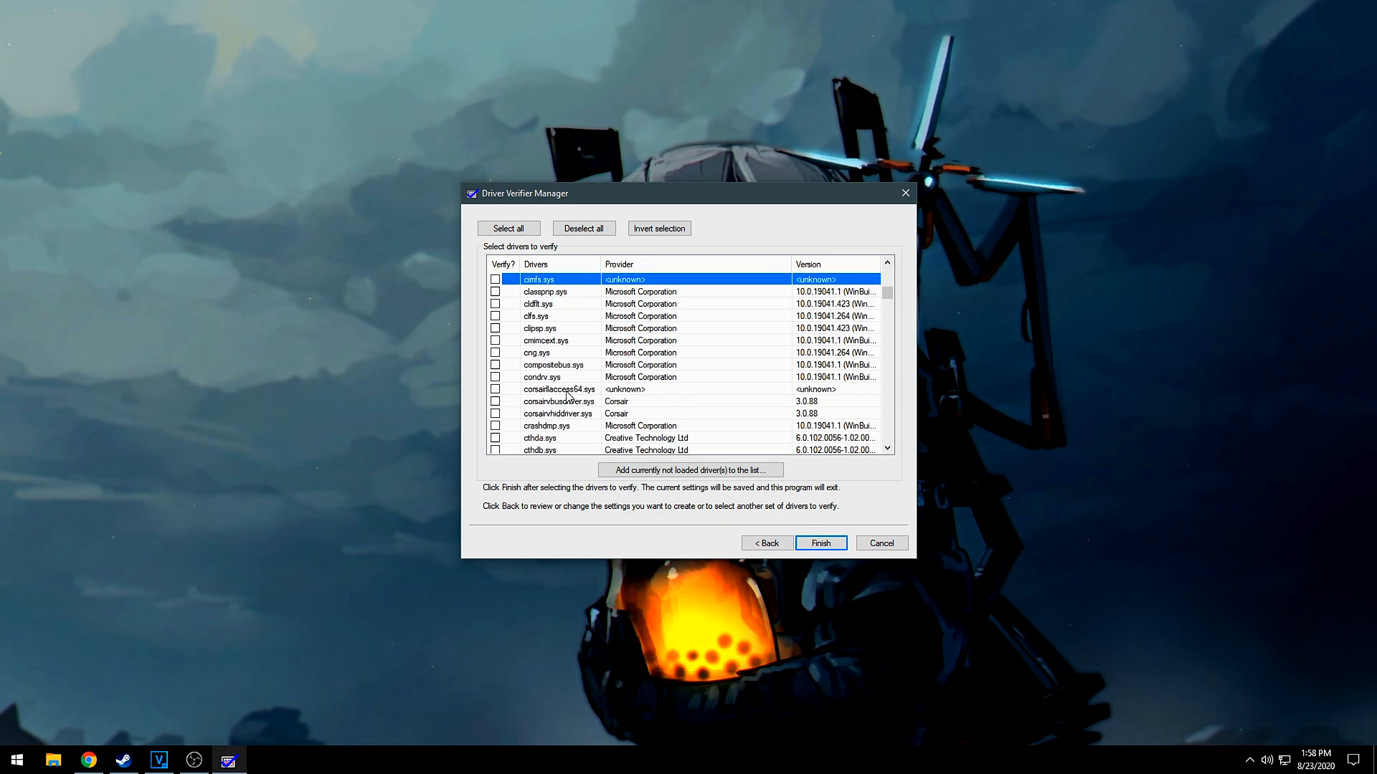
left_click(494, 402)
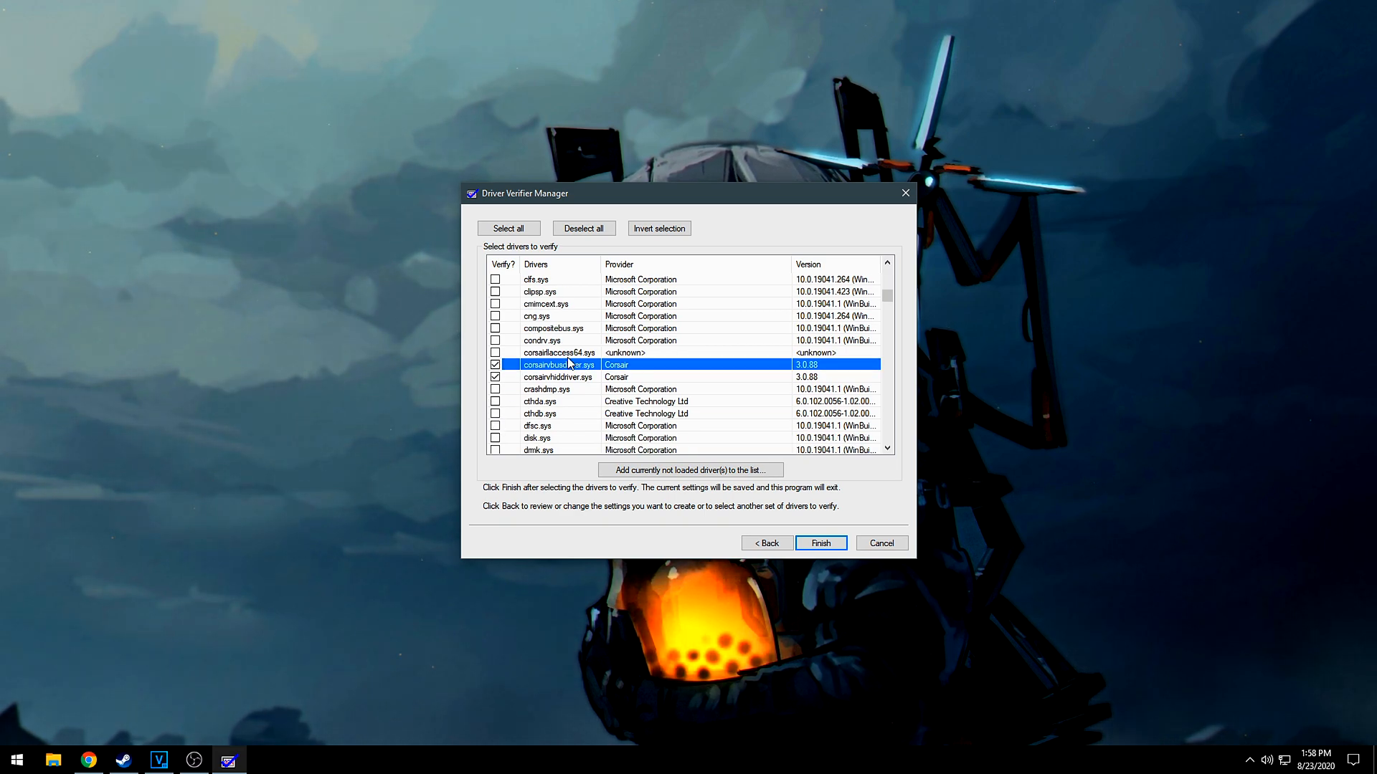
scroll("down", 3)
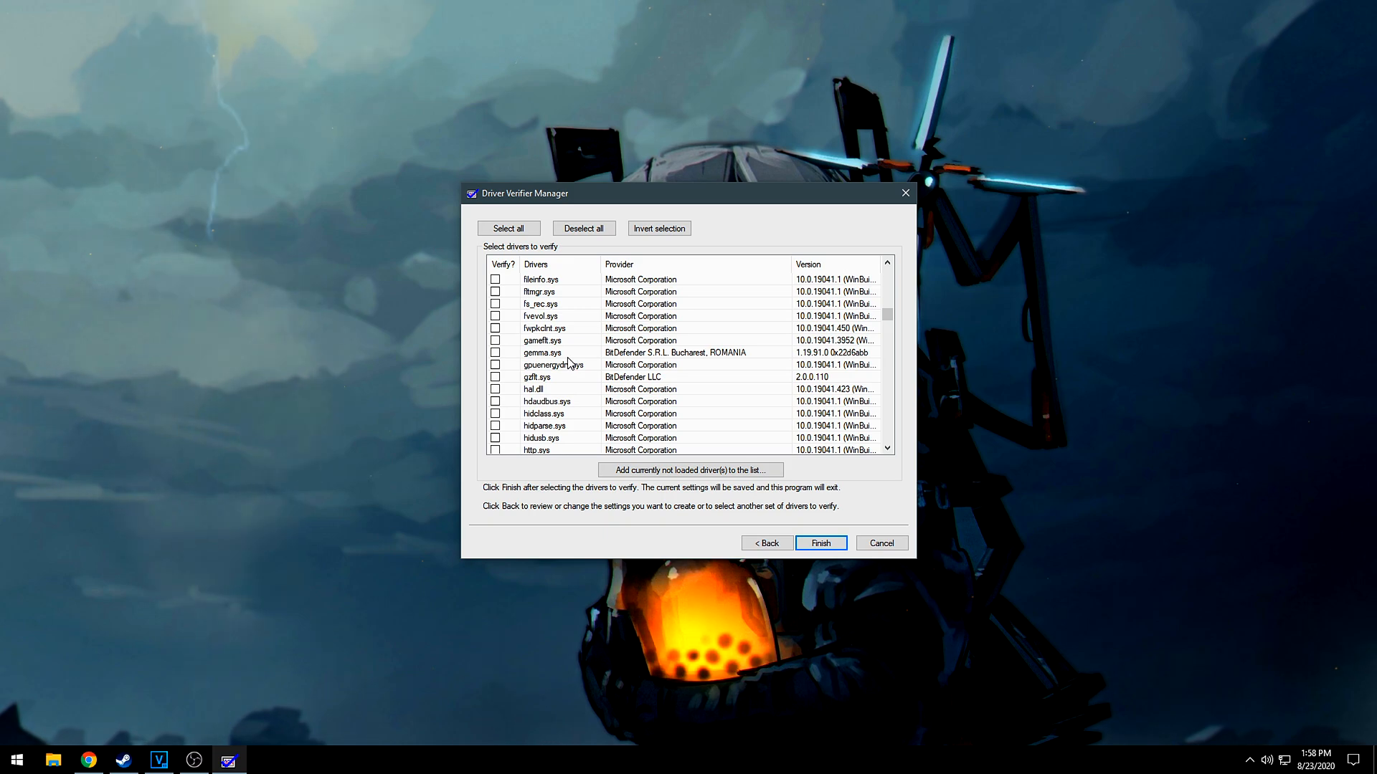
scroll("down", 3)
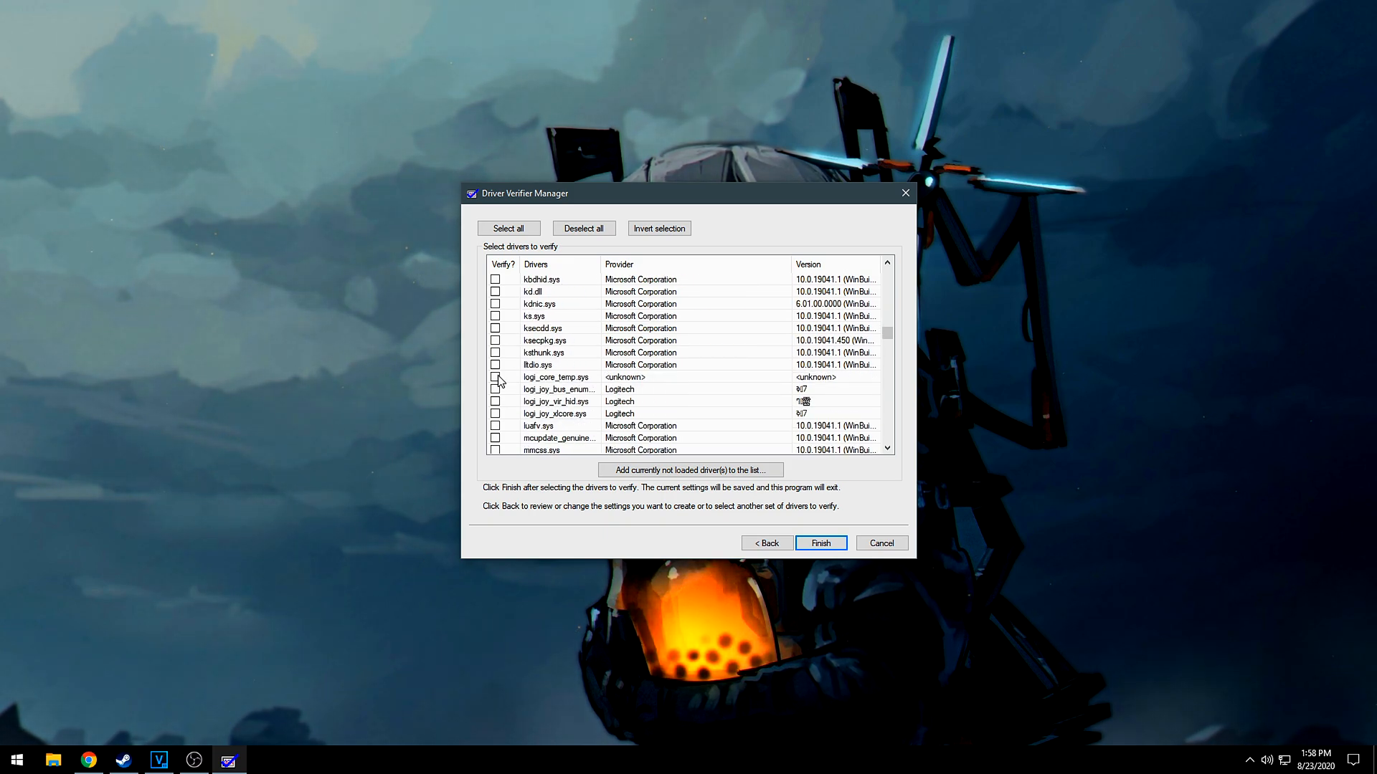
left_click(496, 402)
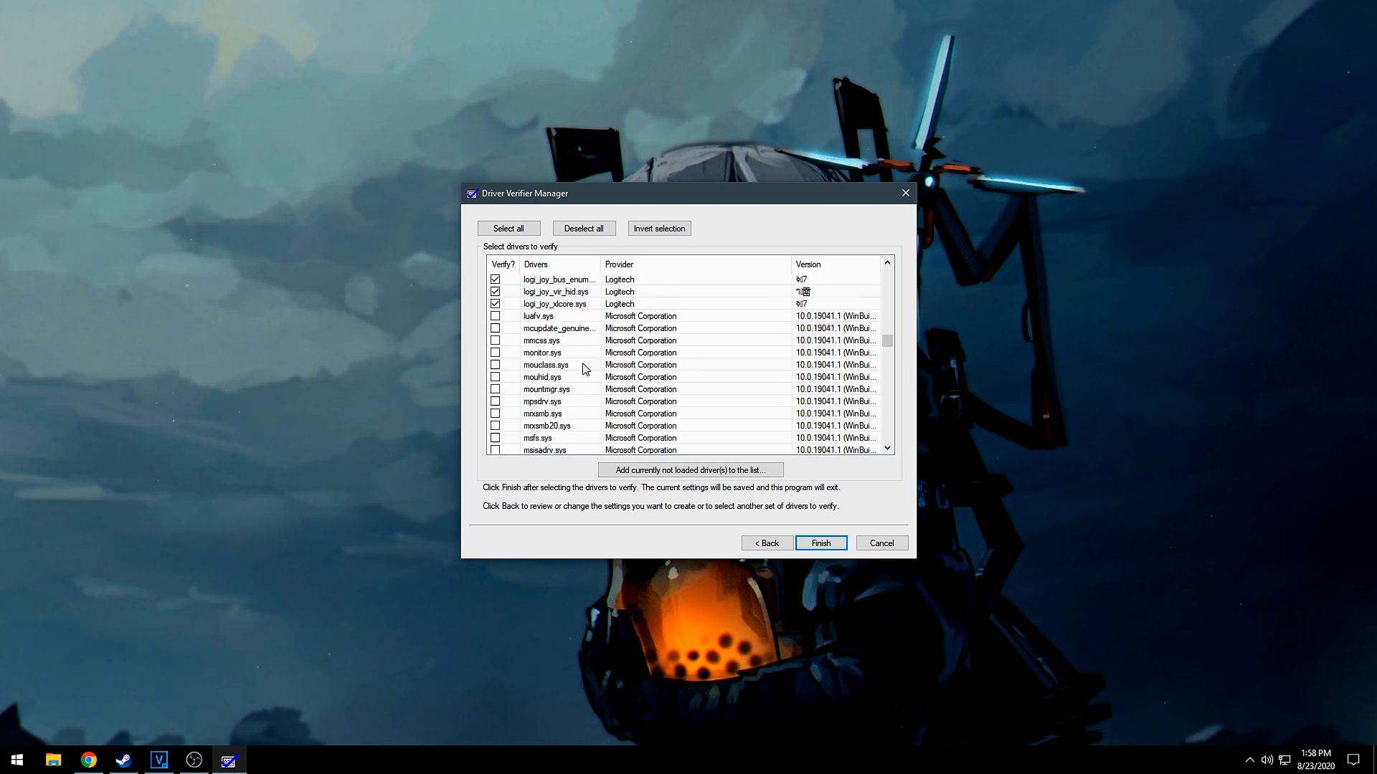
scroll("down", 3)
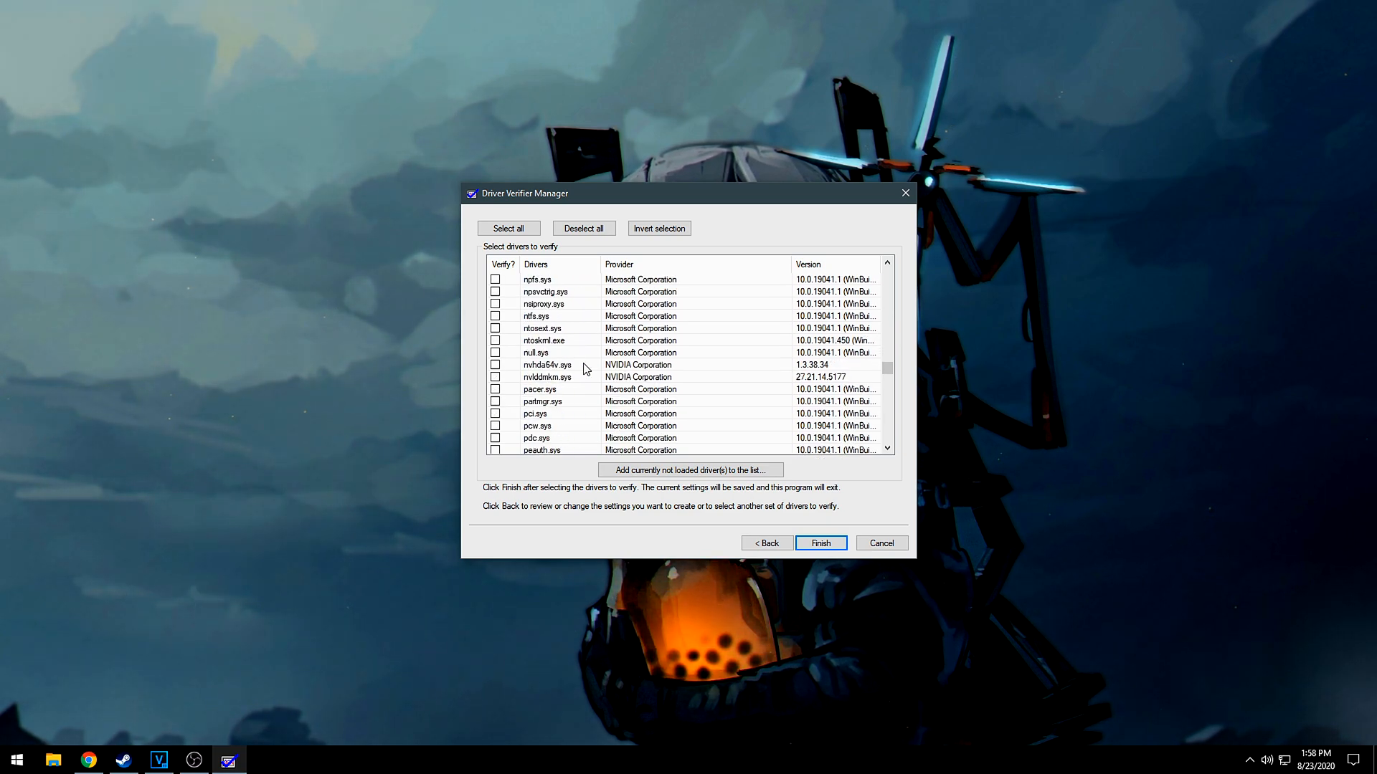
scroll("down", 3)
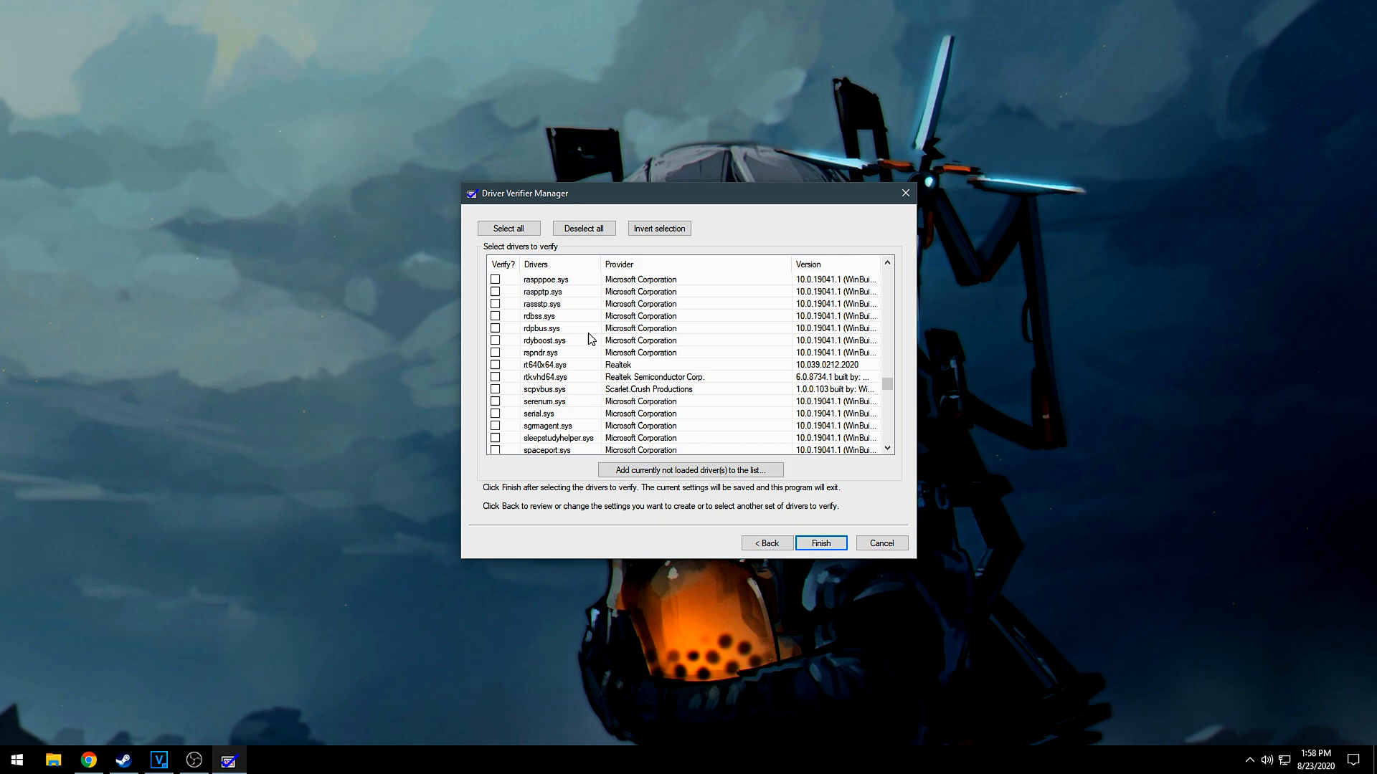
scroll("down", 3)
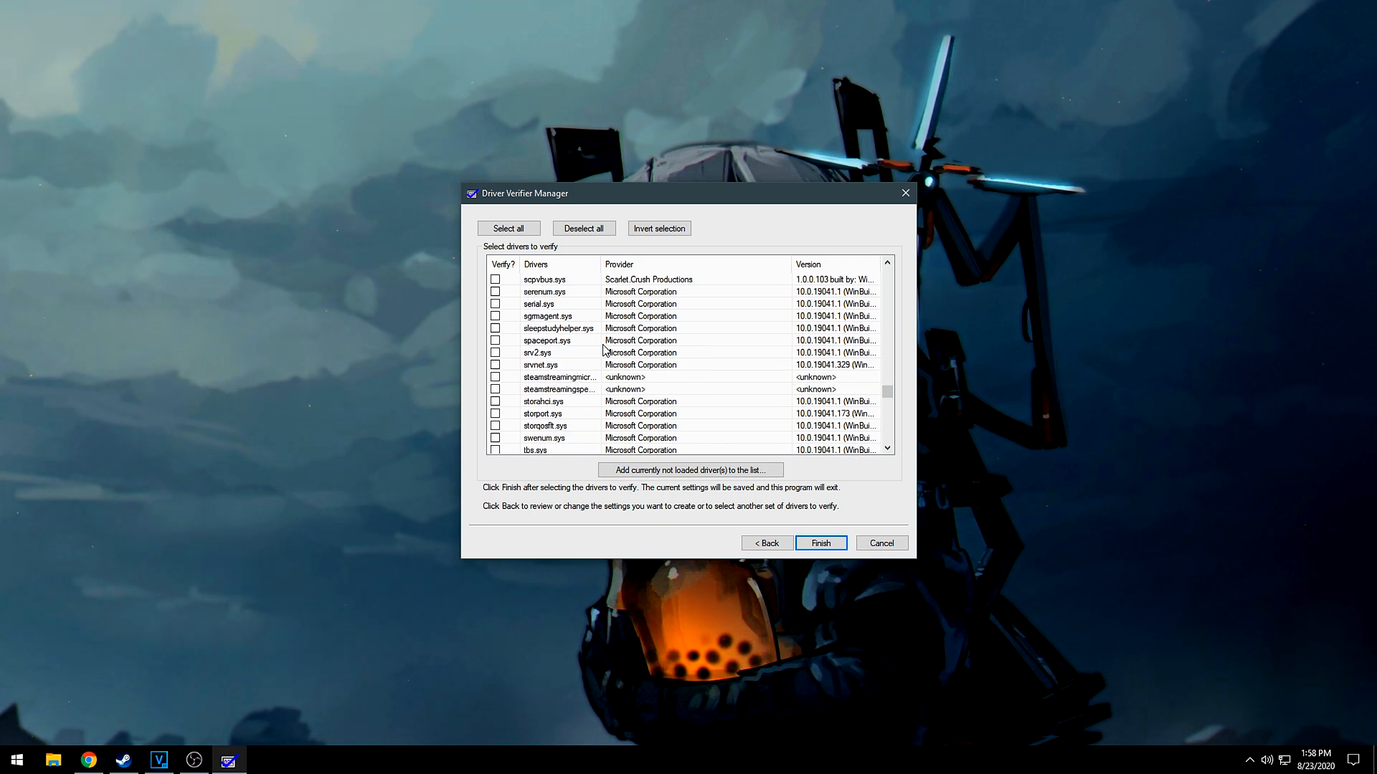
scroll("down", 3)
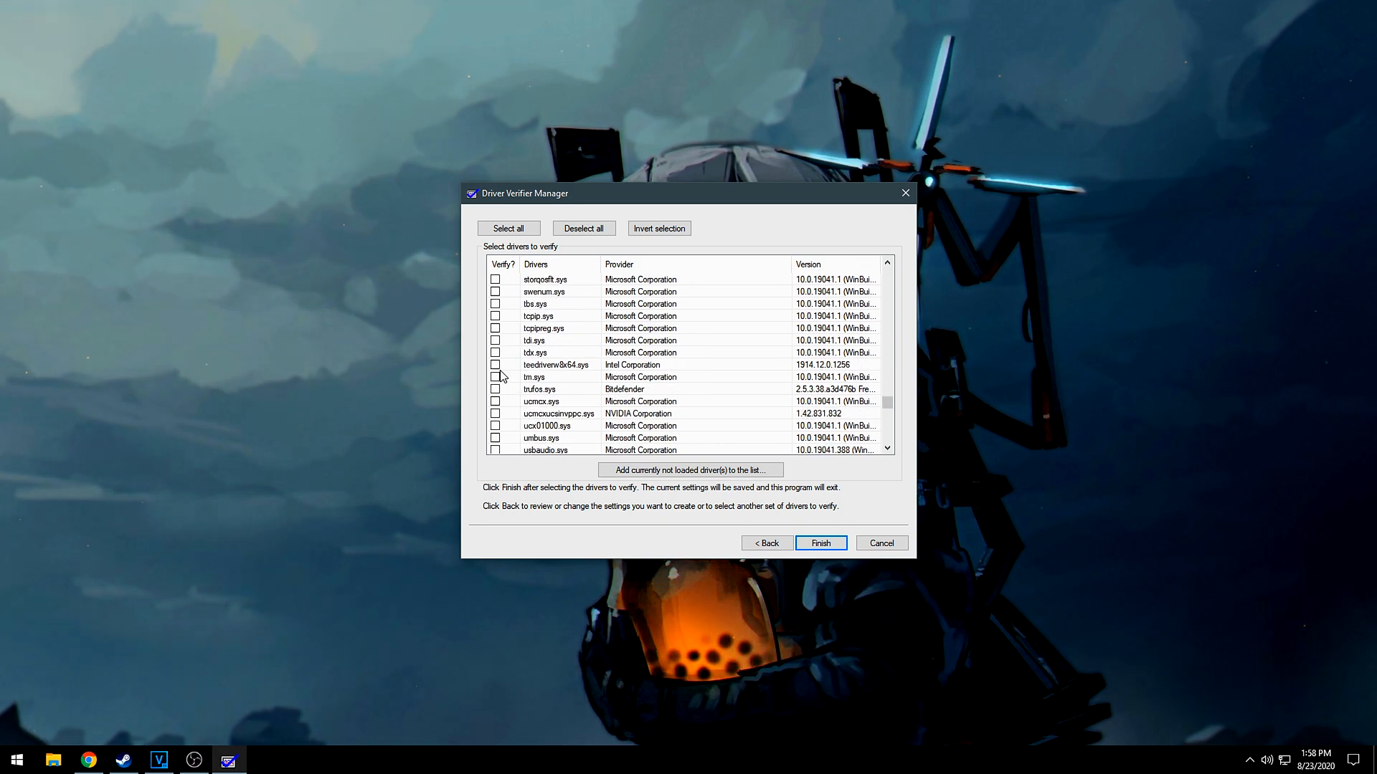
scroll("down", 3)
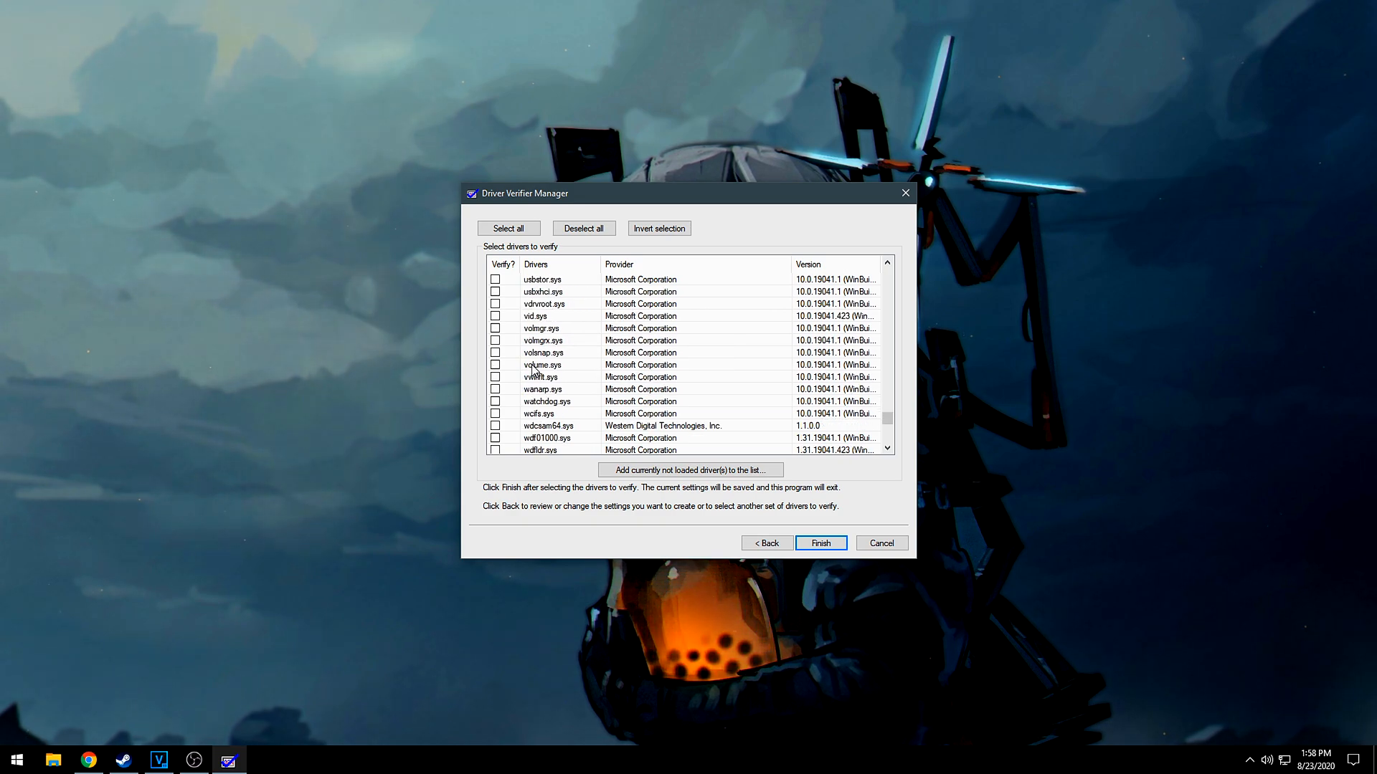
scroll("down", 3)
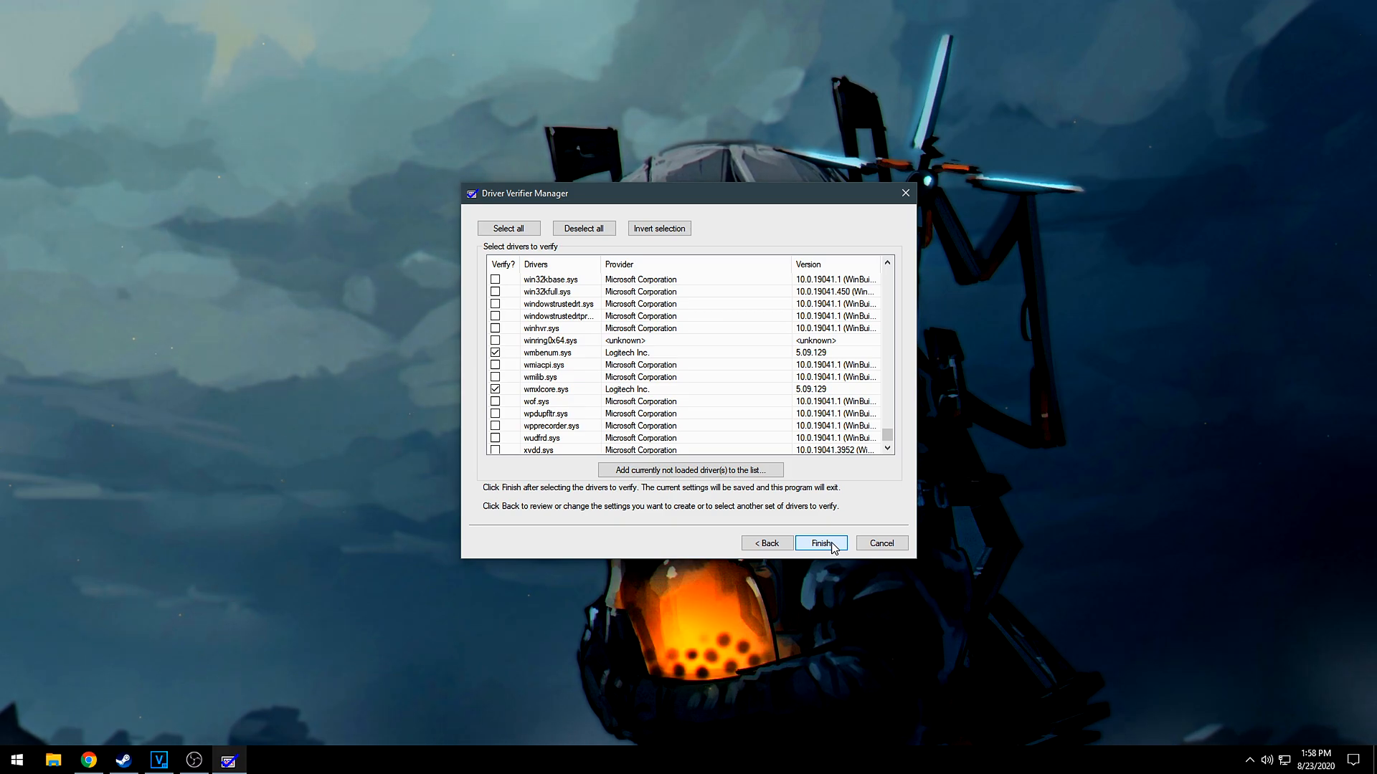
Finish saving the verification settings and acknowledge the restart-required notice
left_click(820, 542)
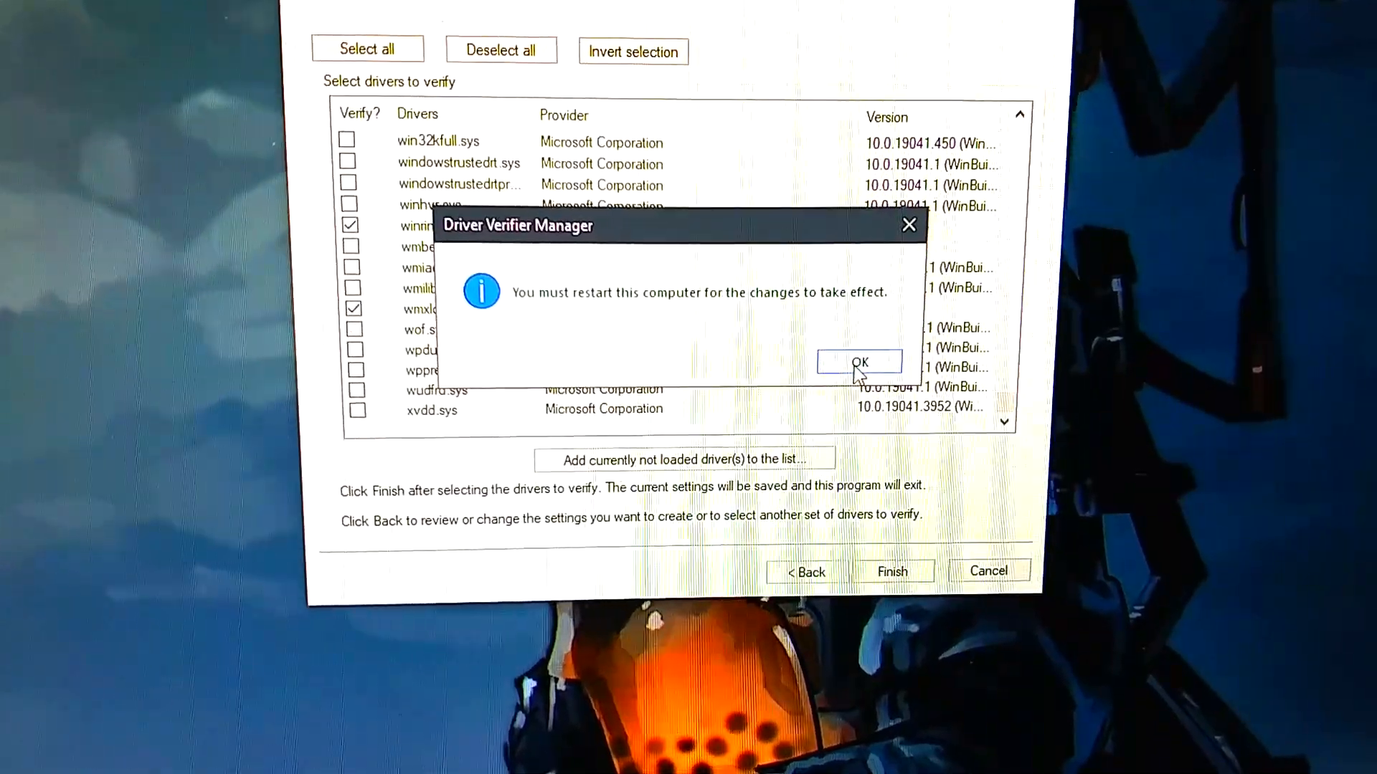
left_click(859, 362)
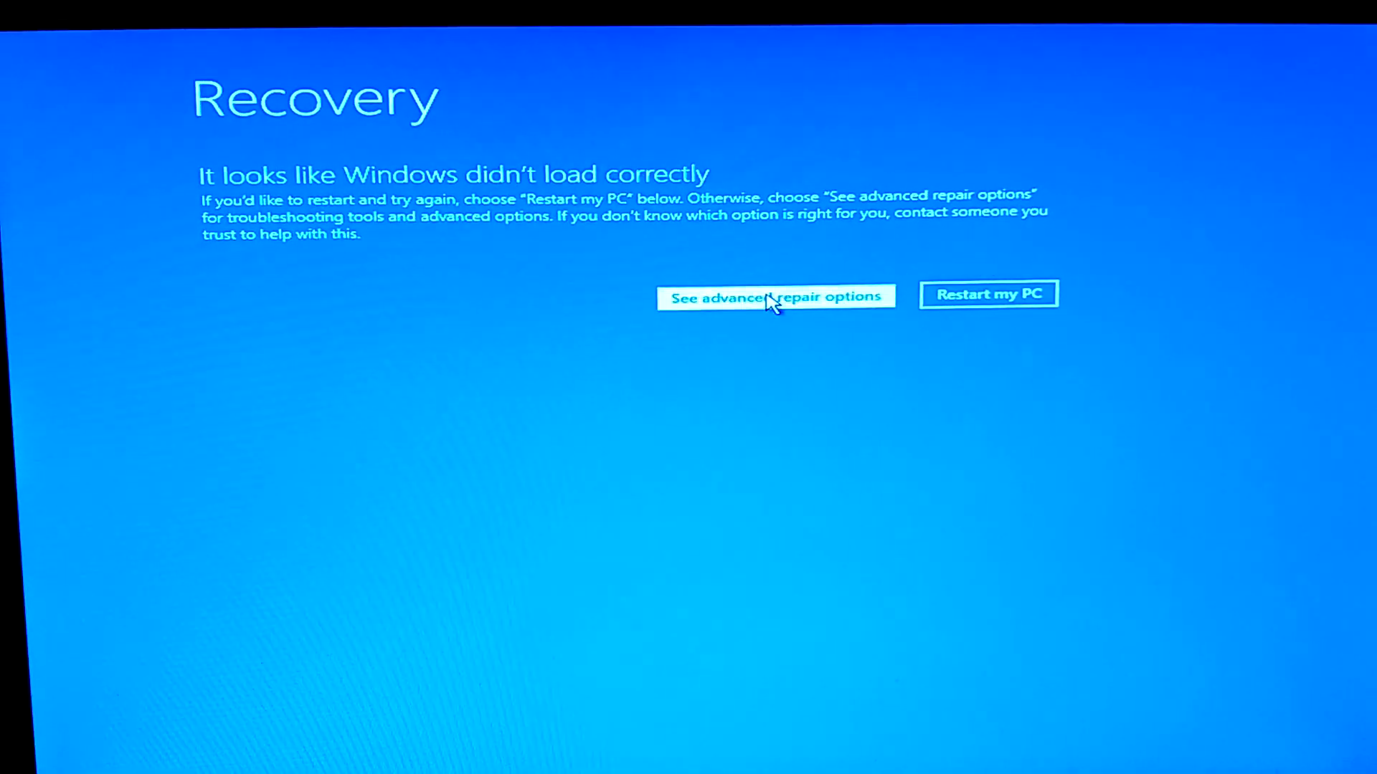
From Recovery, go through advanced repair options to Startup Settings and restart into Safe Mode
left_click(774, 296)
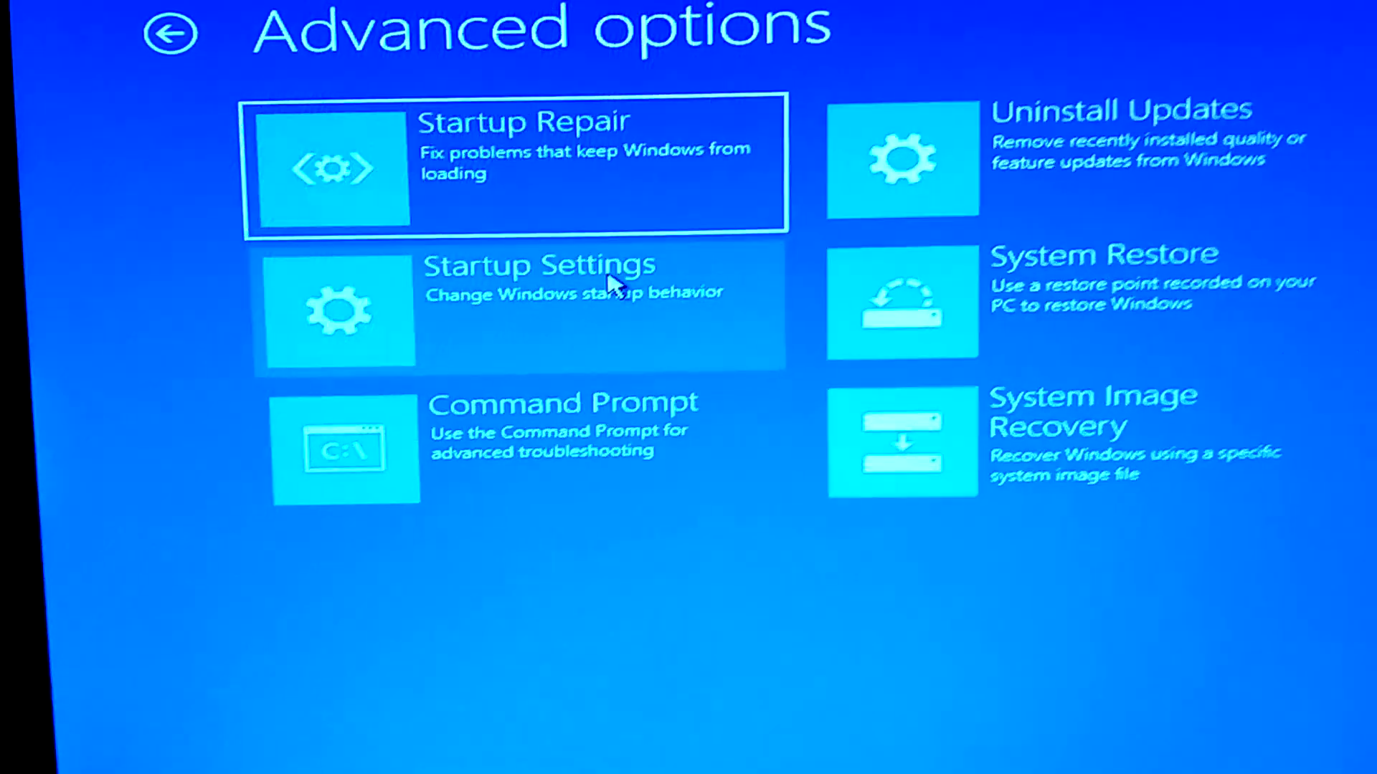
left_click(518, 308)
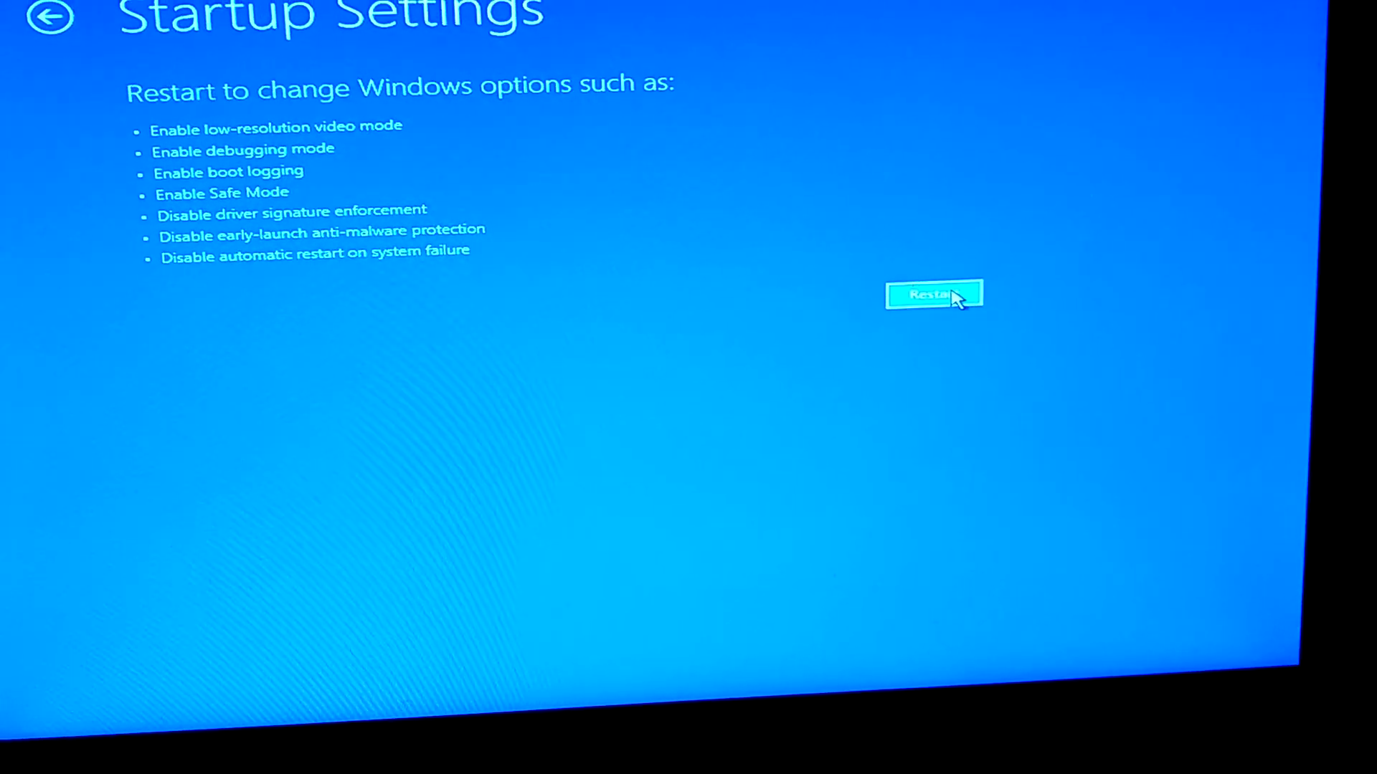
left_click(934, 295)
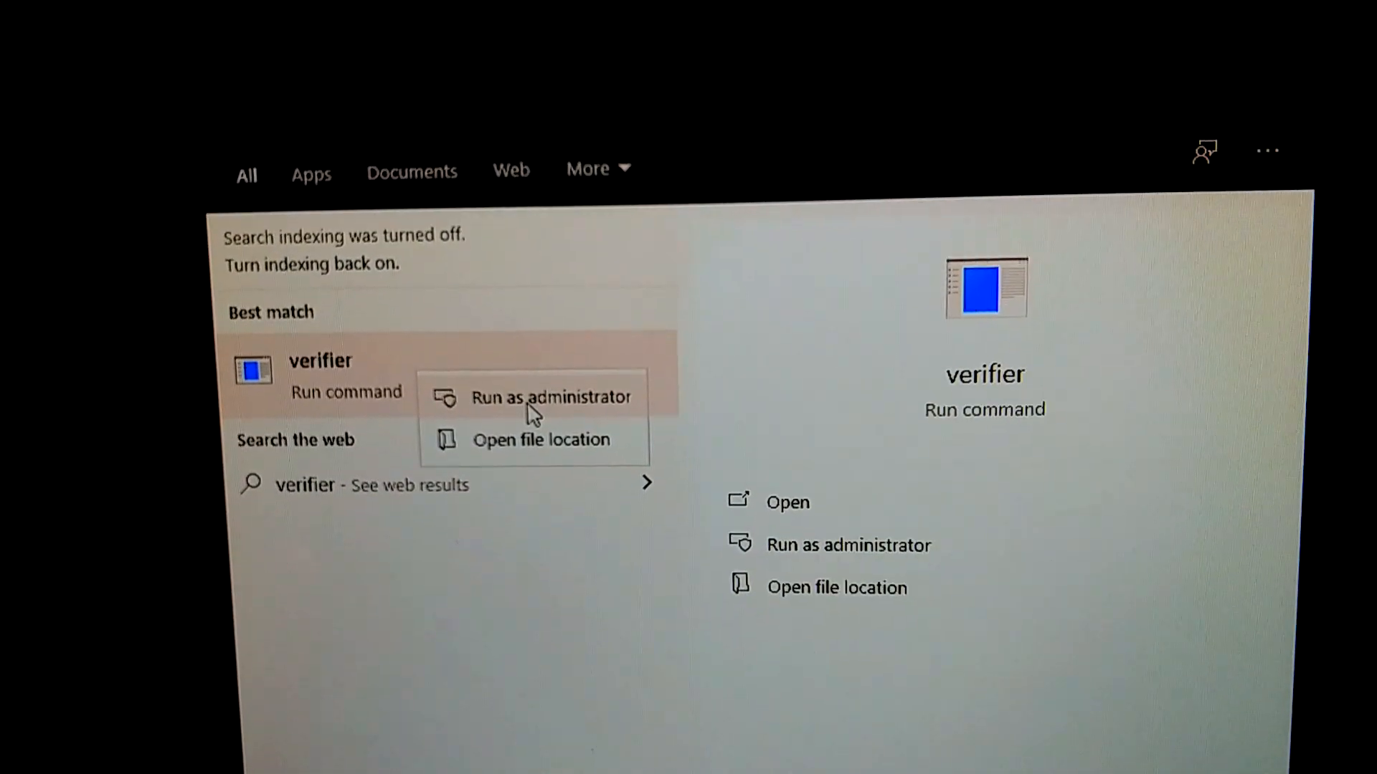
Run verifier as administrator, delete all existing Driver Verifier settings and acknowledge the restart notice
left_click(551, 397)
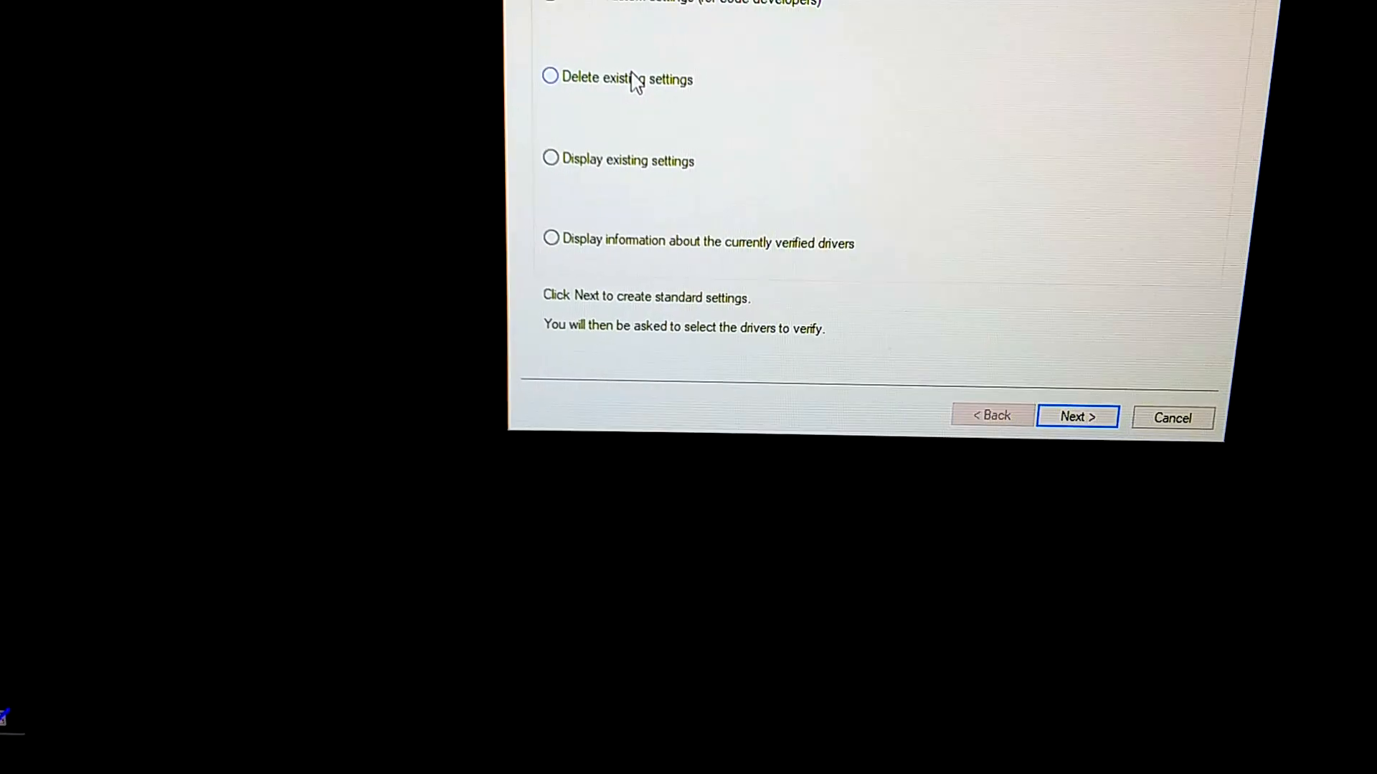
left_click(1057, 427)
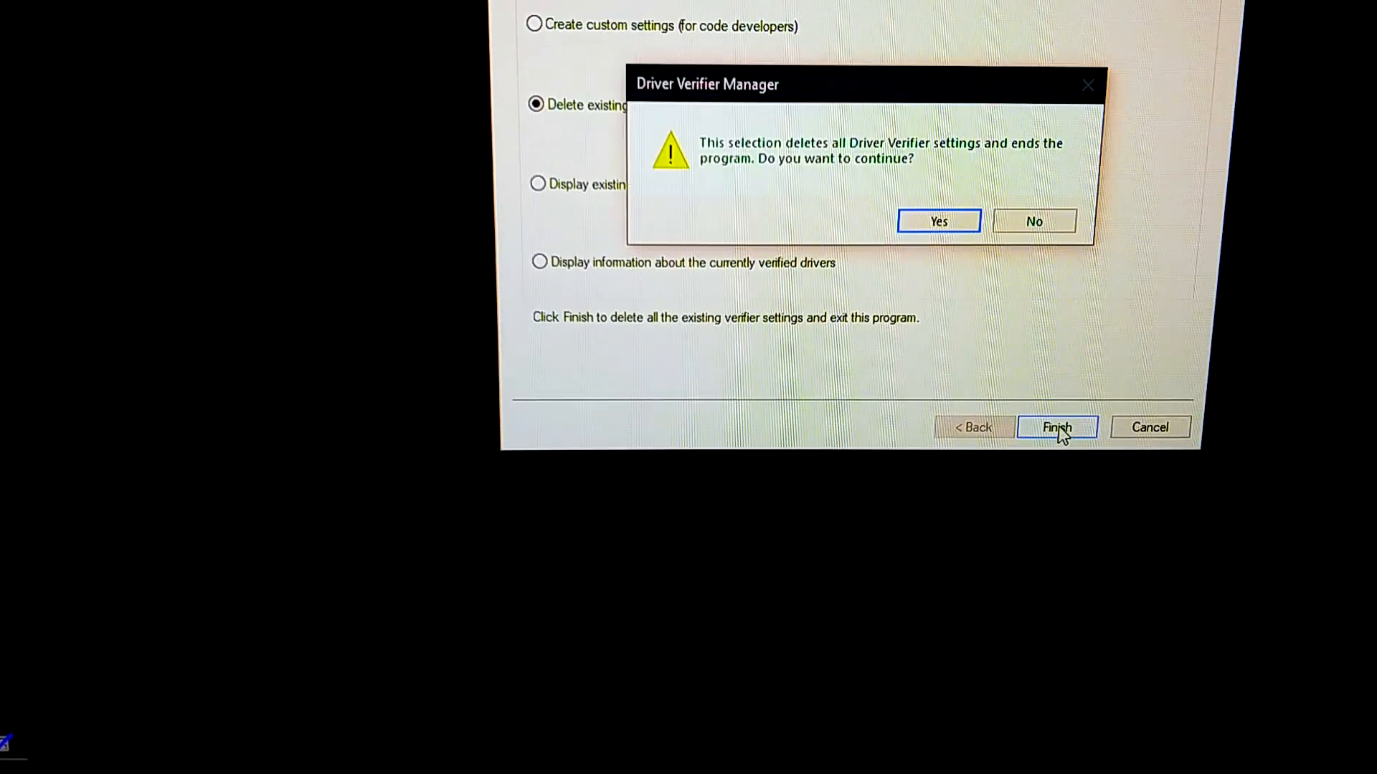
left_click(938, 220)
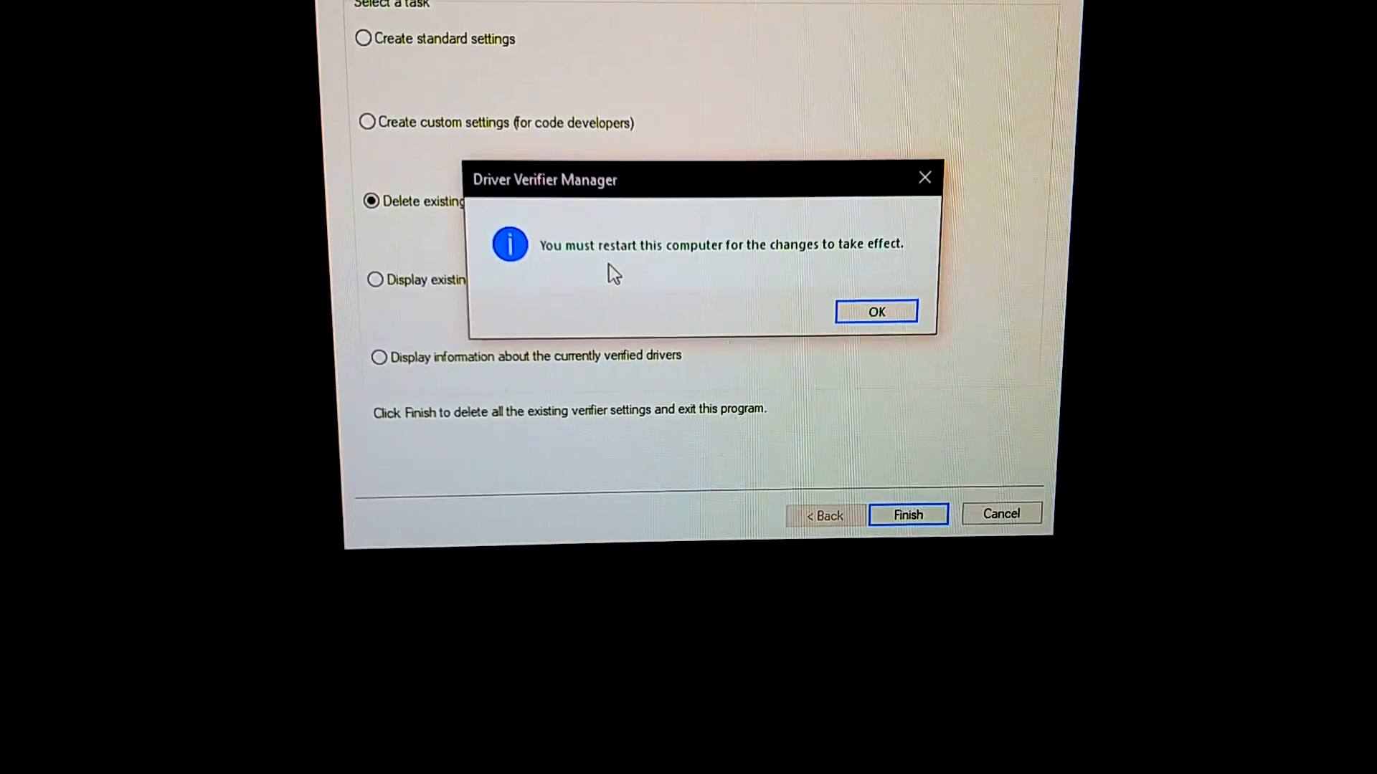
left_click(875, 312)
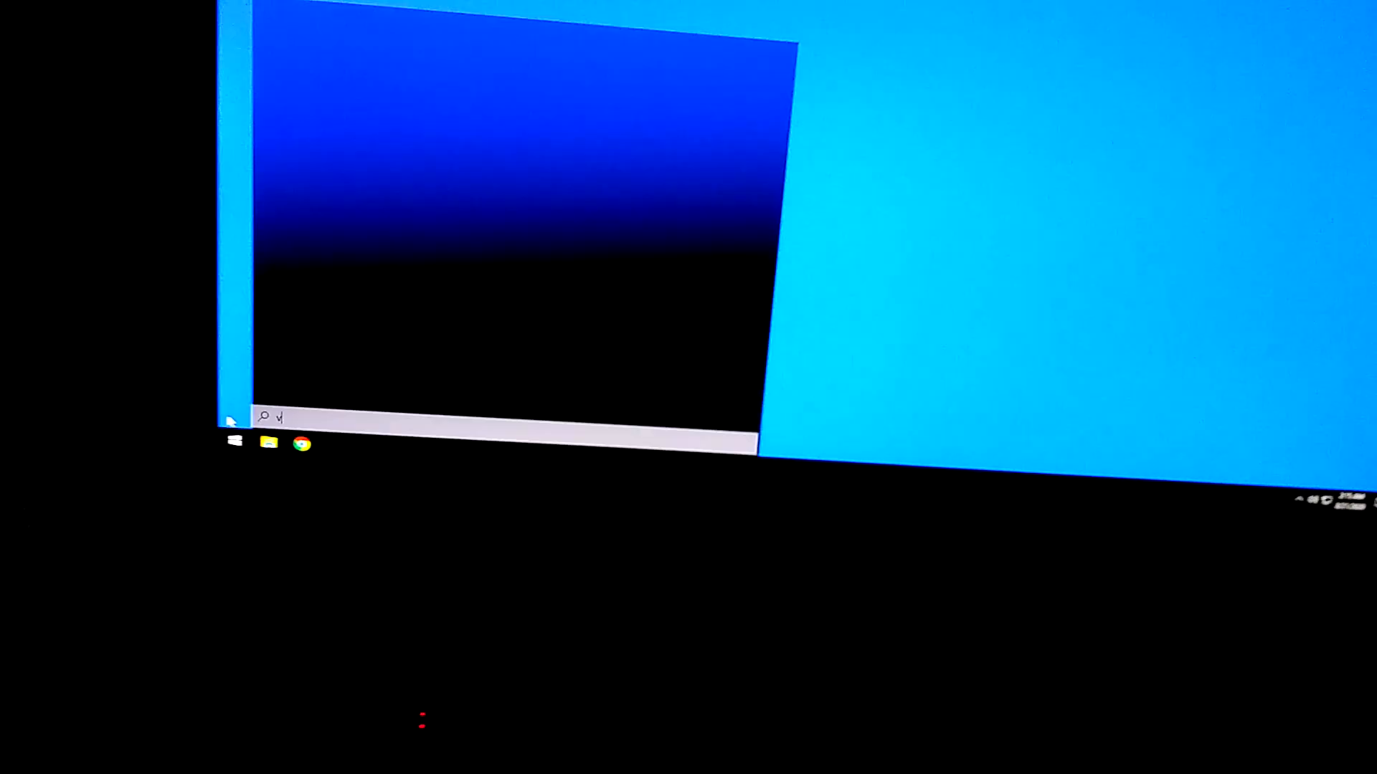
Relaunch verifier, choose Create standard settings with manual selection, and list installed drivers
type("ver")
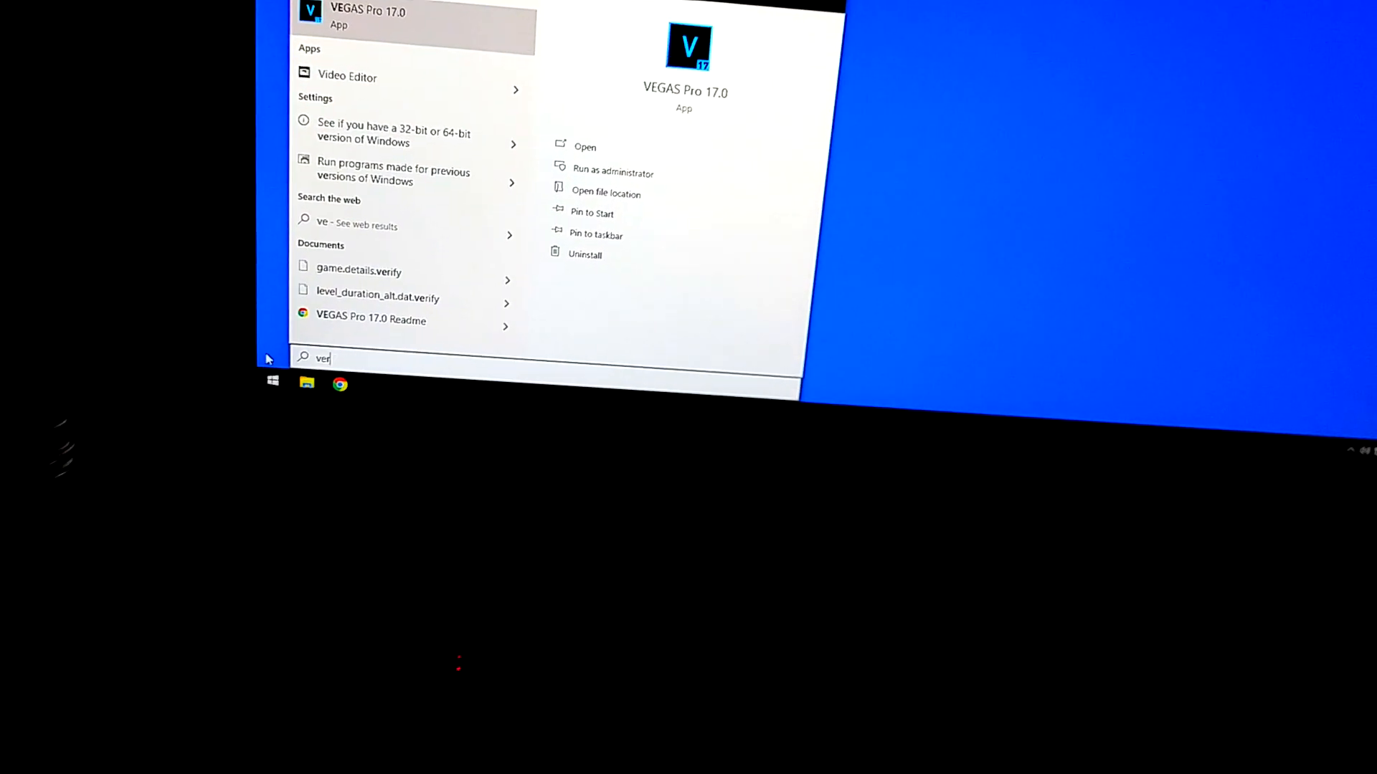
type("ifi")
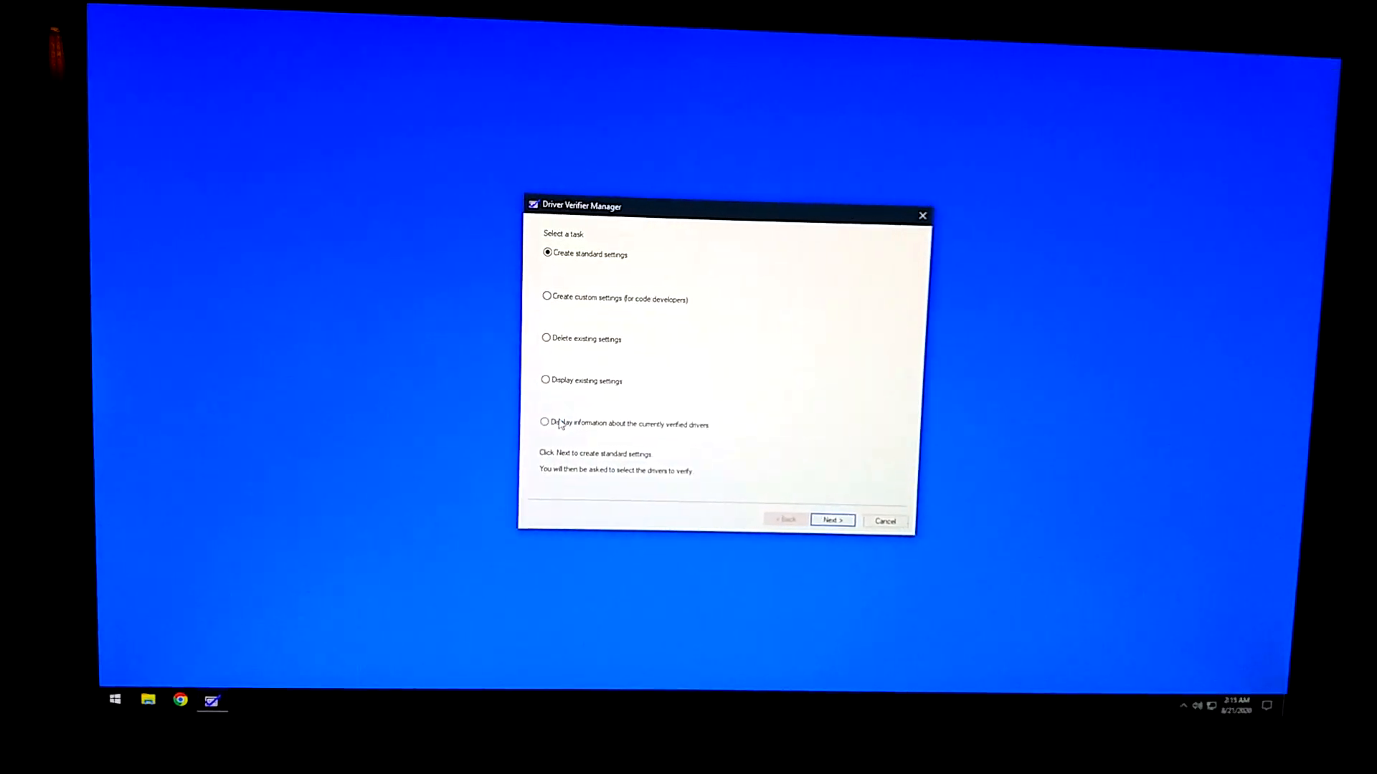
left_click(560, 413)
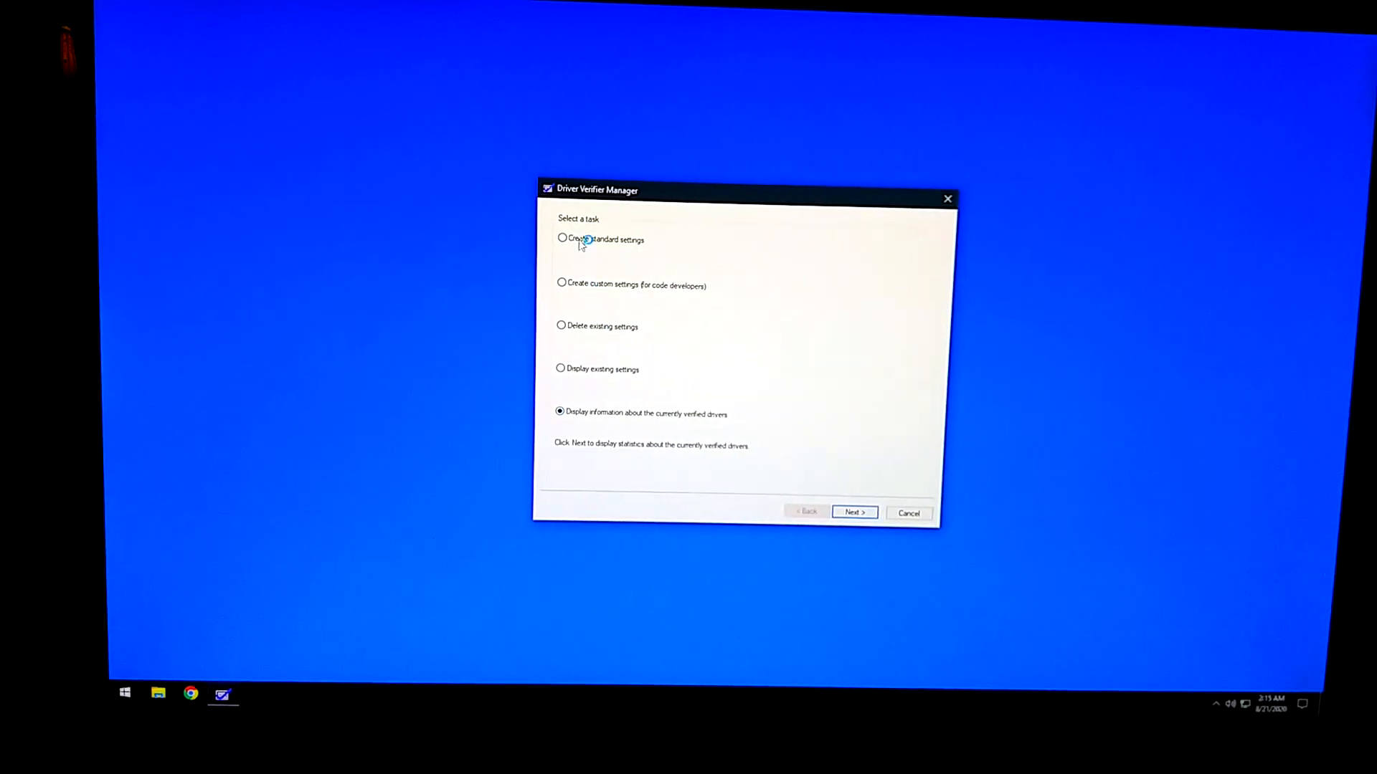
left_click(560, 238)
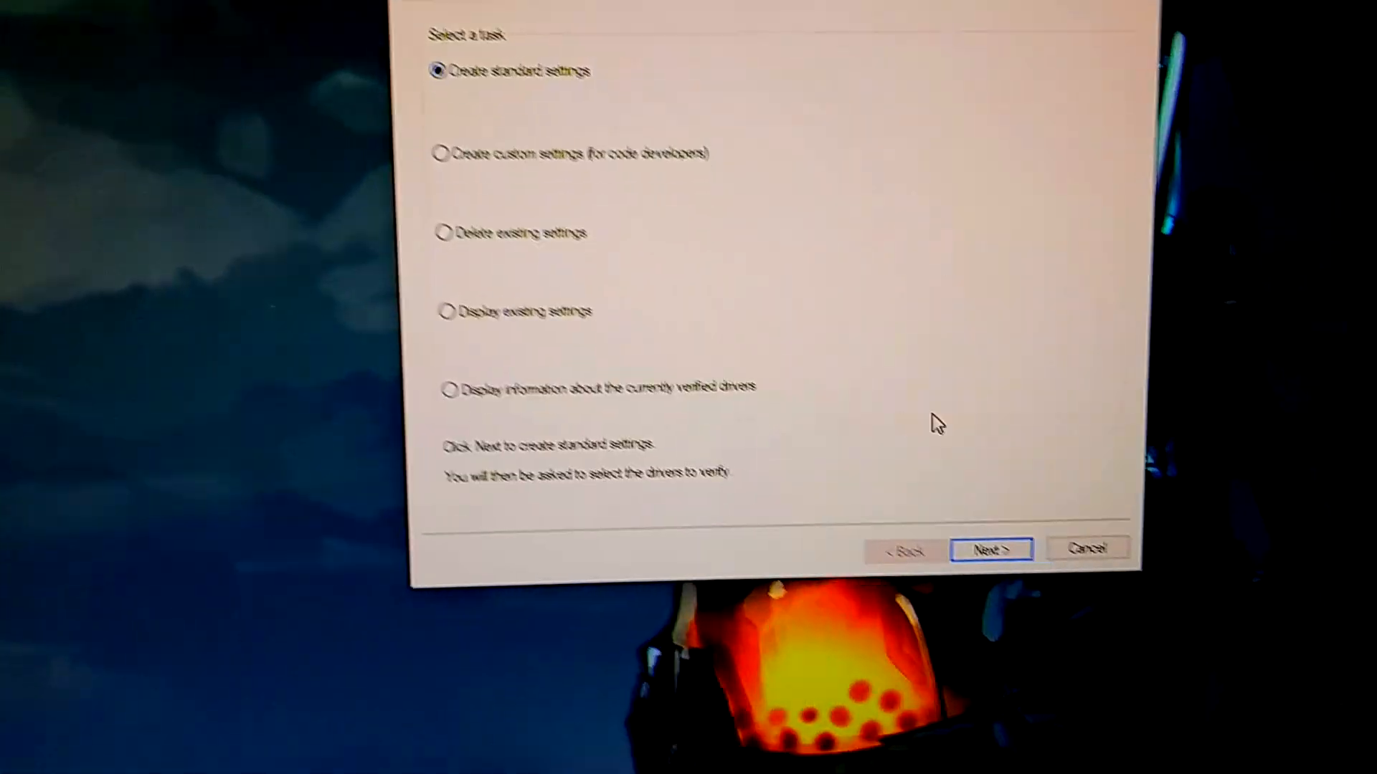
left_click(990, 547)
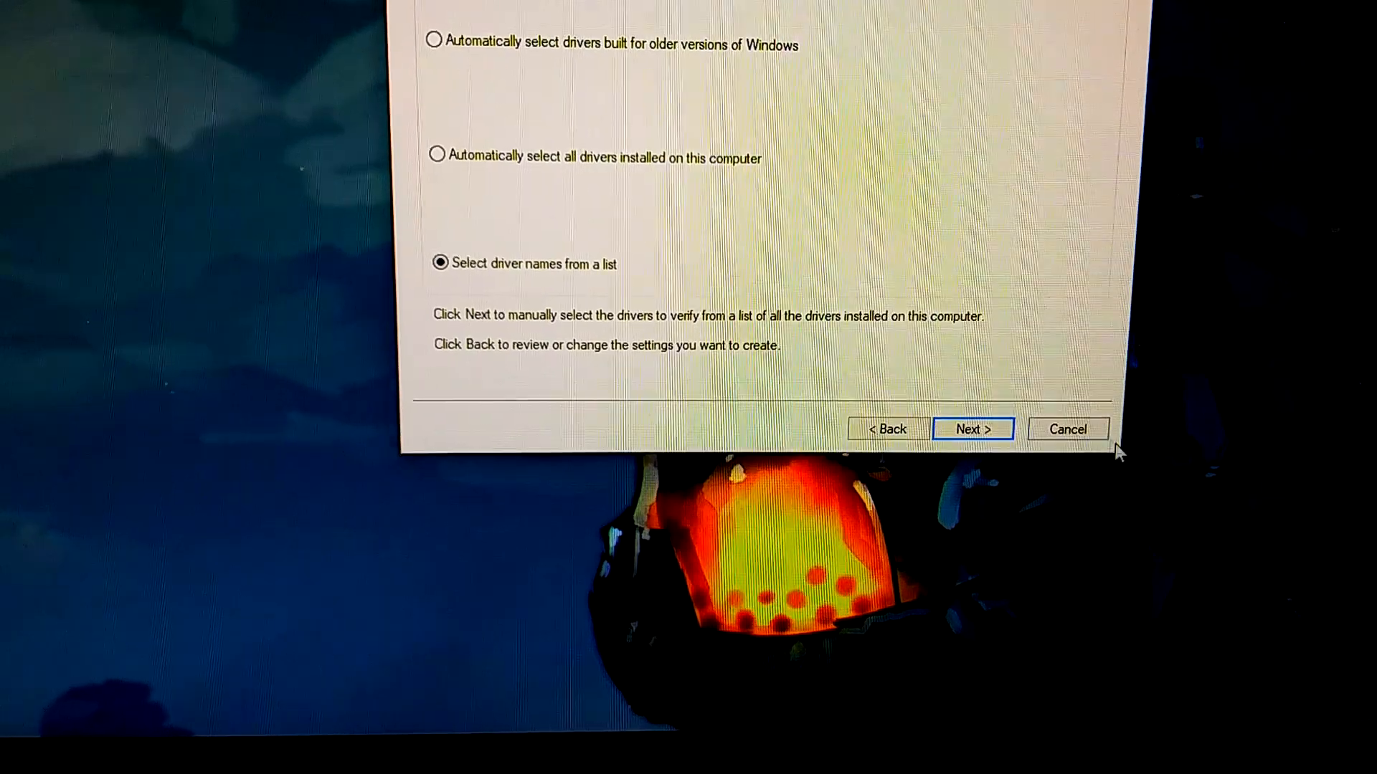
left_click(971, 430)
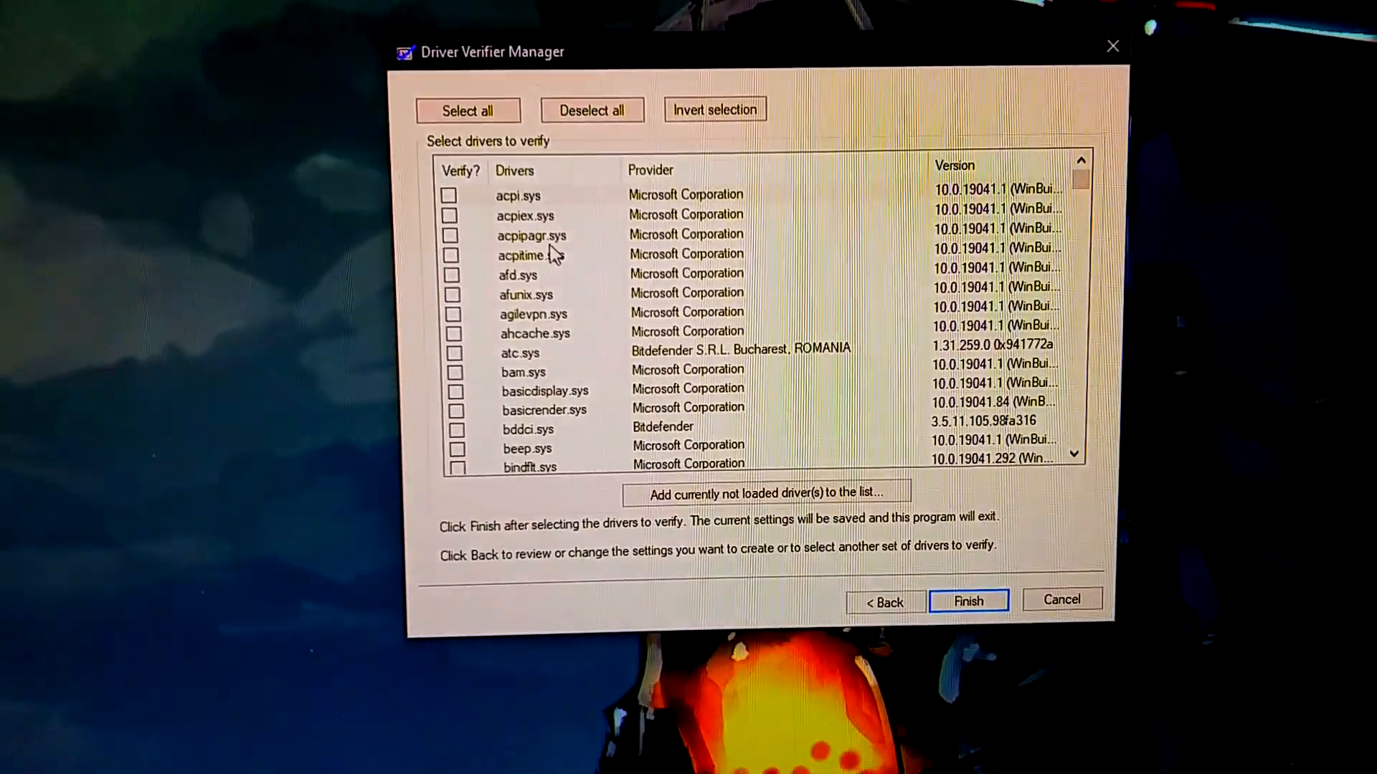
Tick the Logitech joystick, wmbenum and wmxlcore drivers for verification
scroll("down", 3)
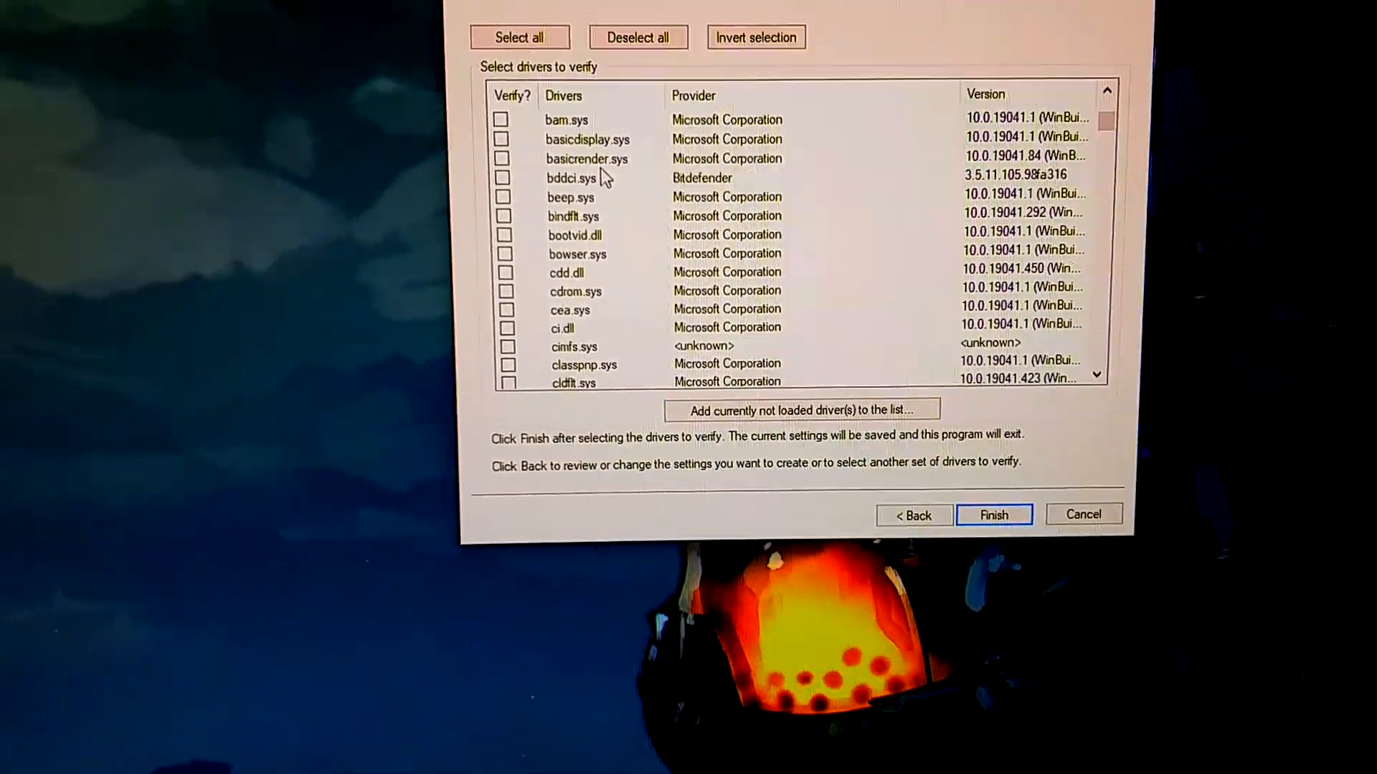
scroll("down", 3)
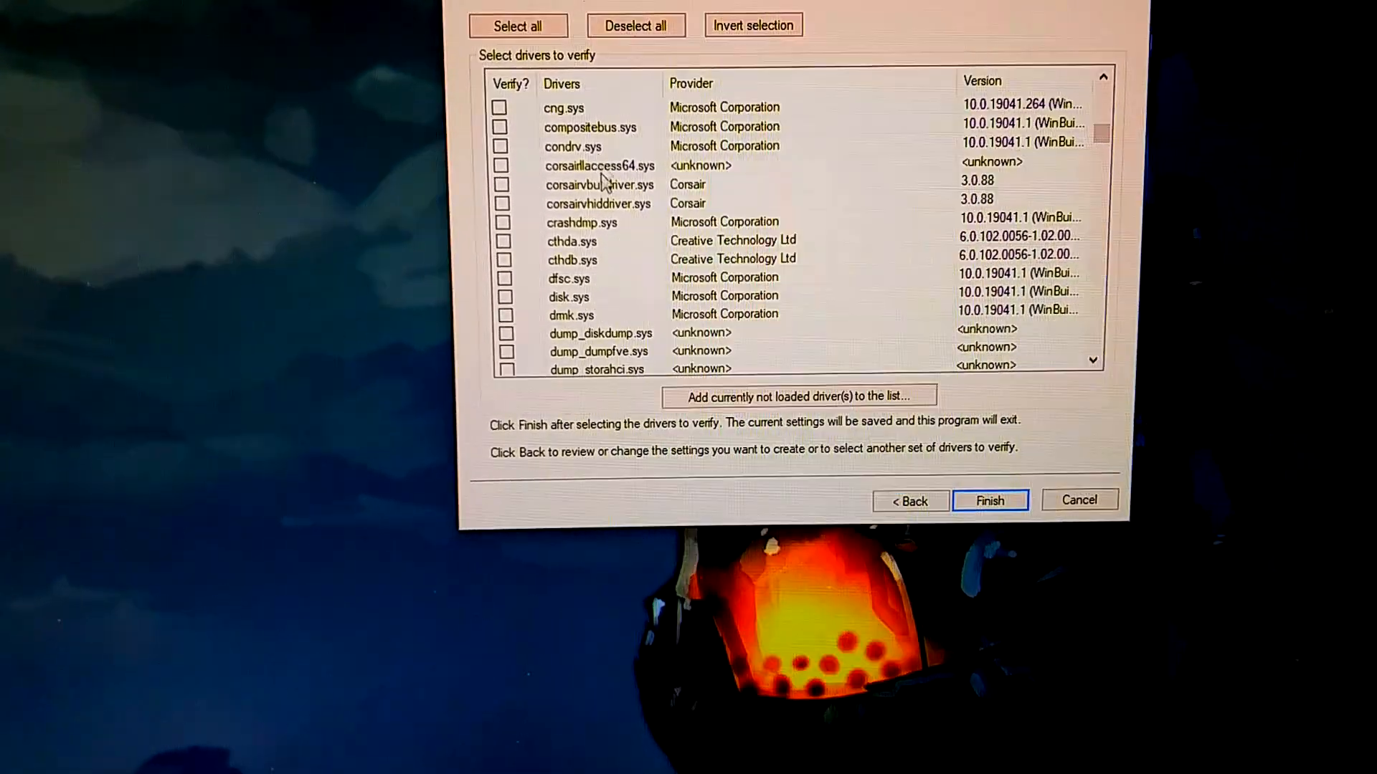
scroll("down", 3)
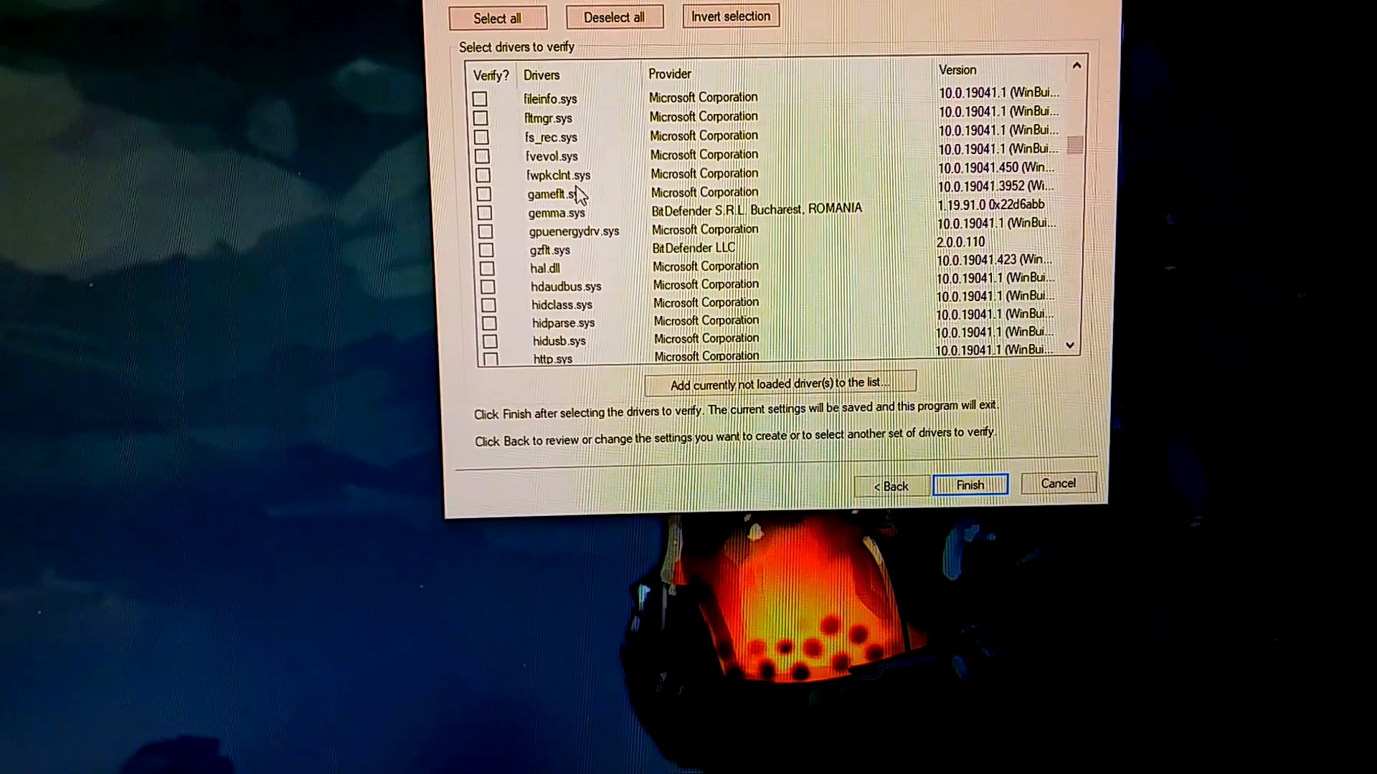
scroll("down", 3)
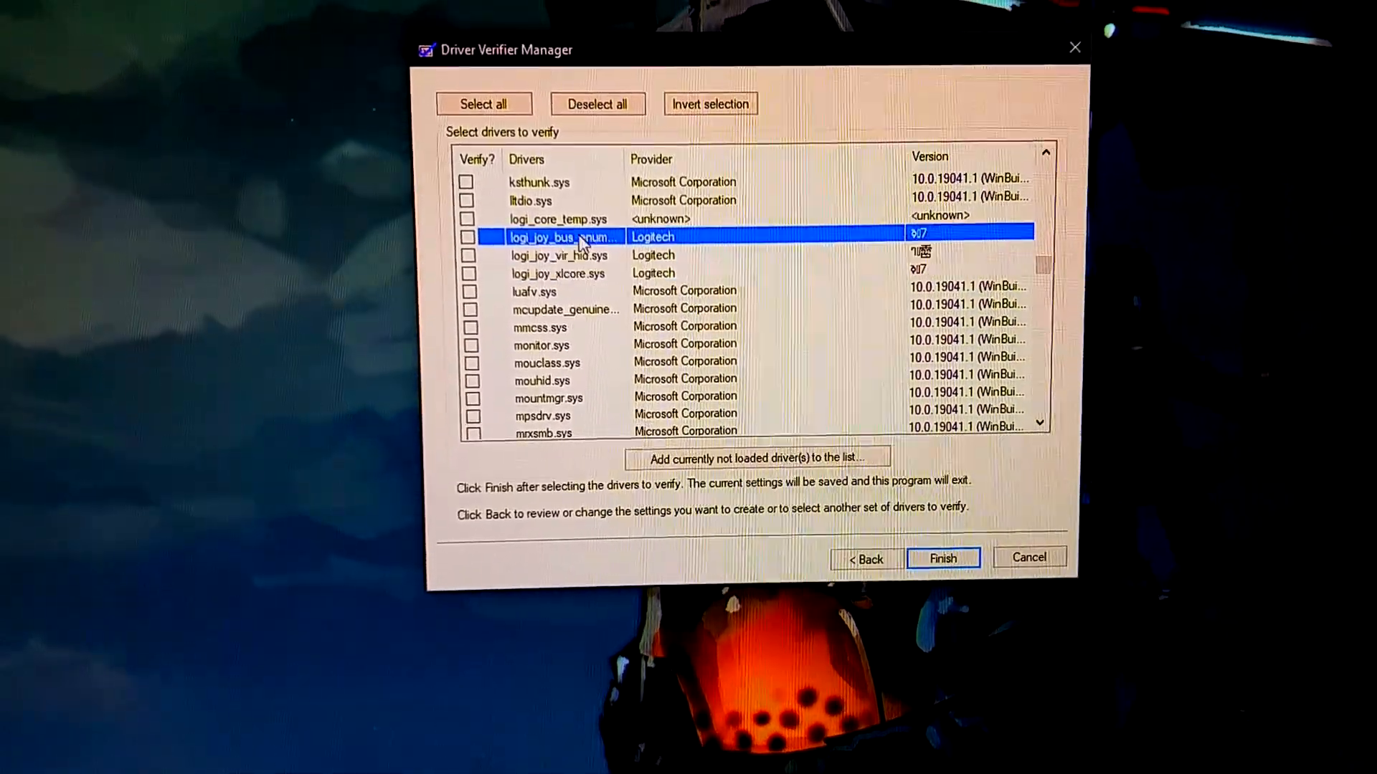
left_click(558, 290)
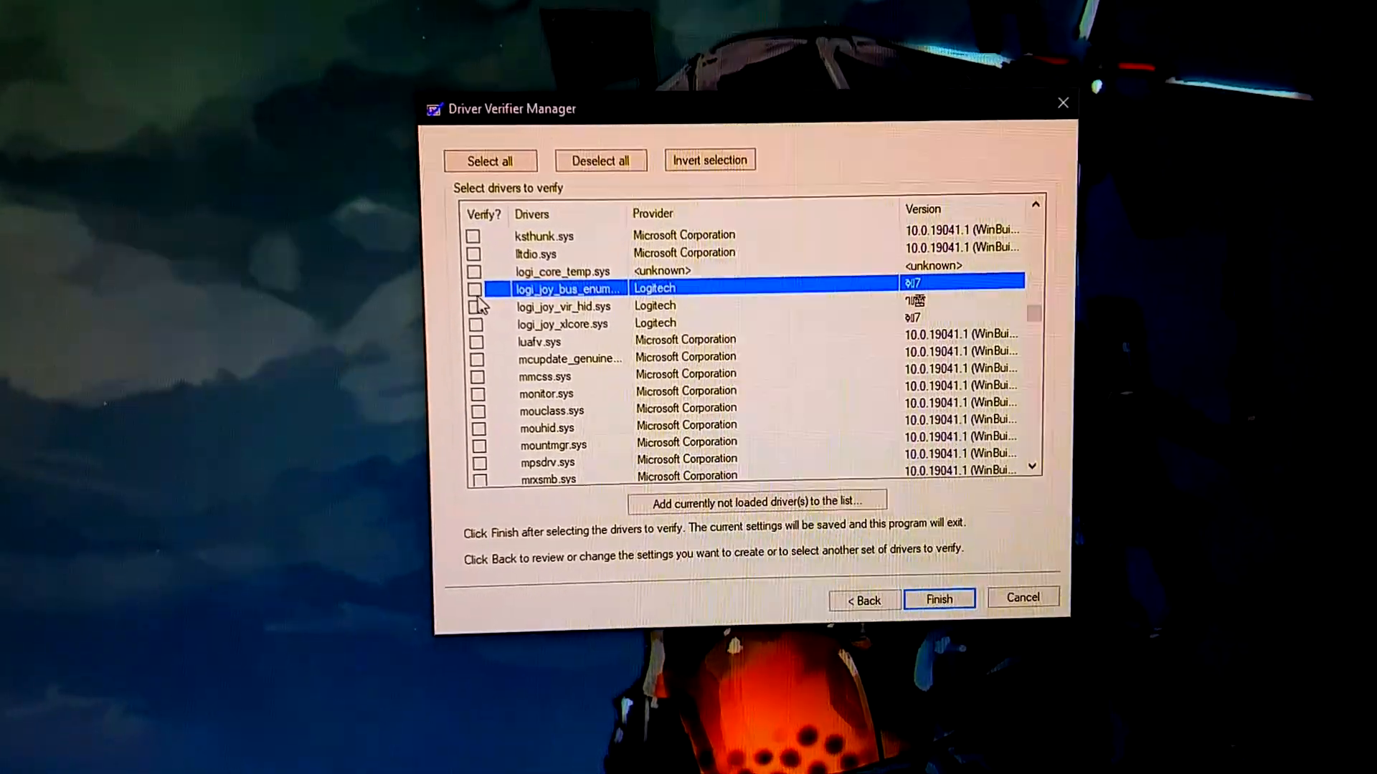
left_click(473, 288)
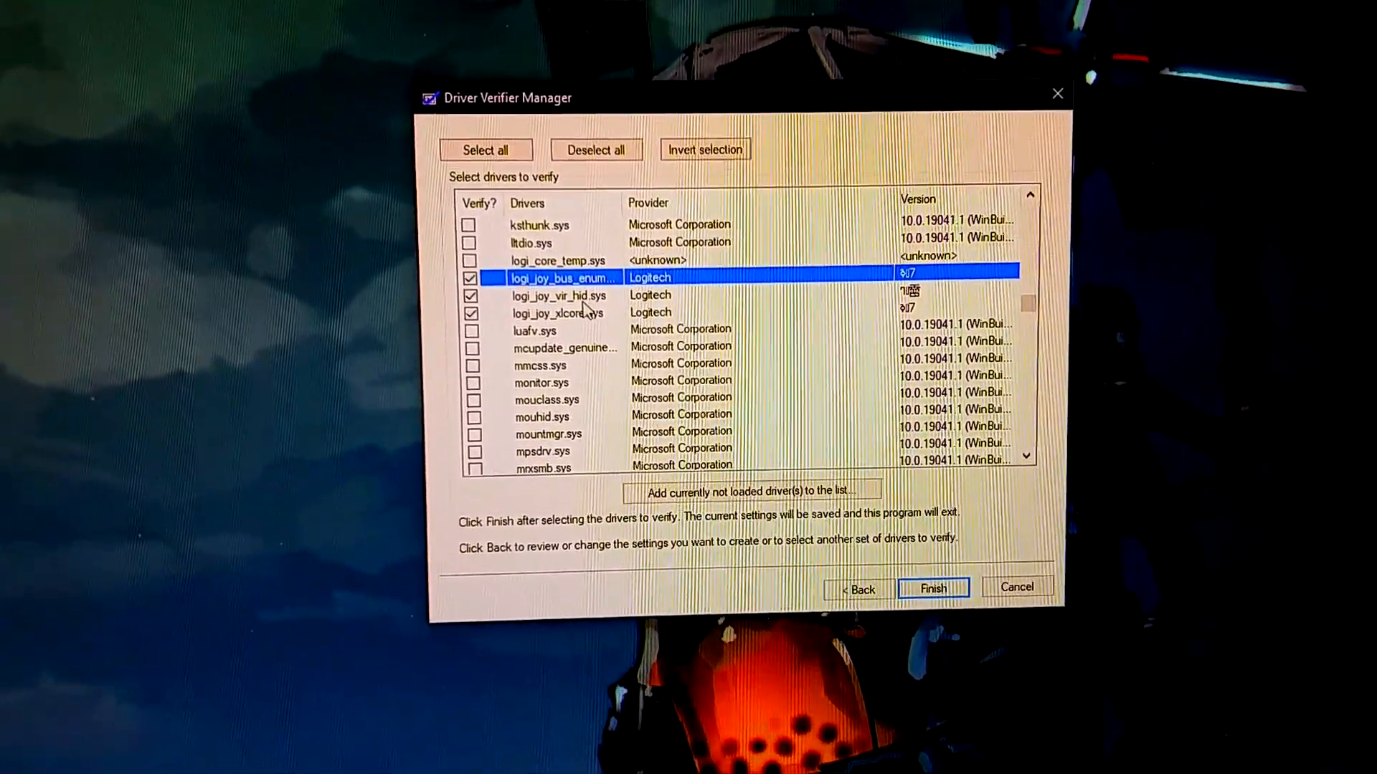
scroll("down", 3)
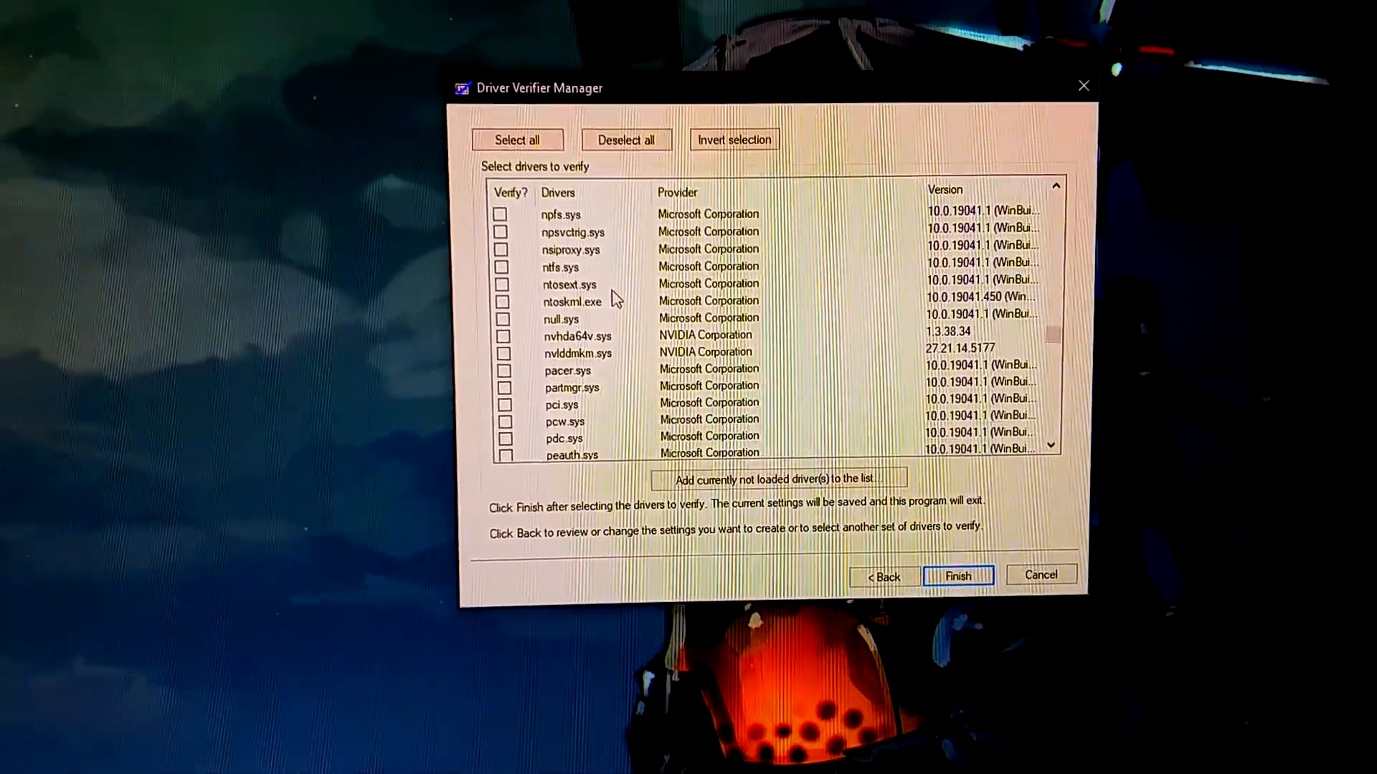
scroll("down", 3)
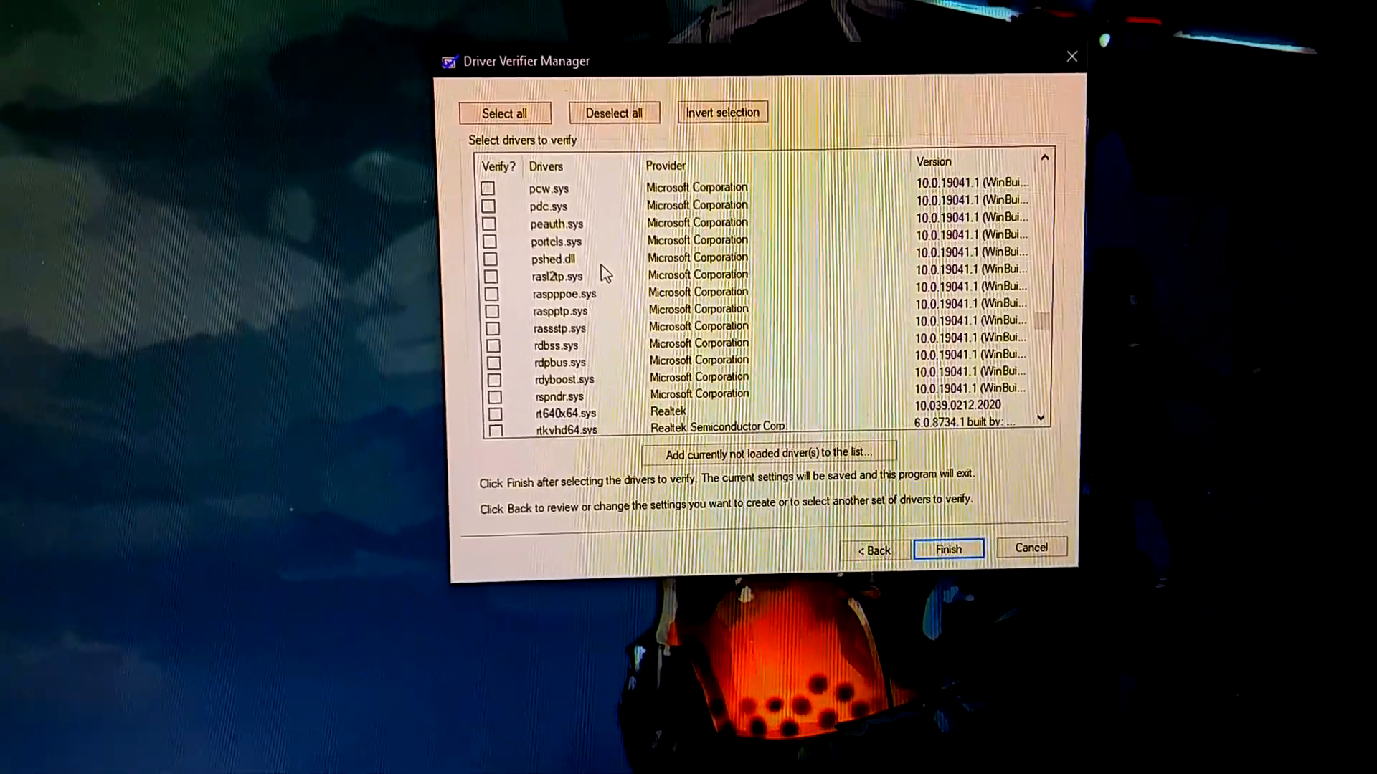
scroll("down", 3)
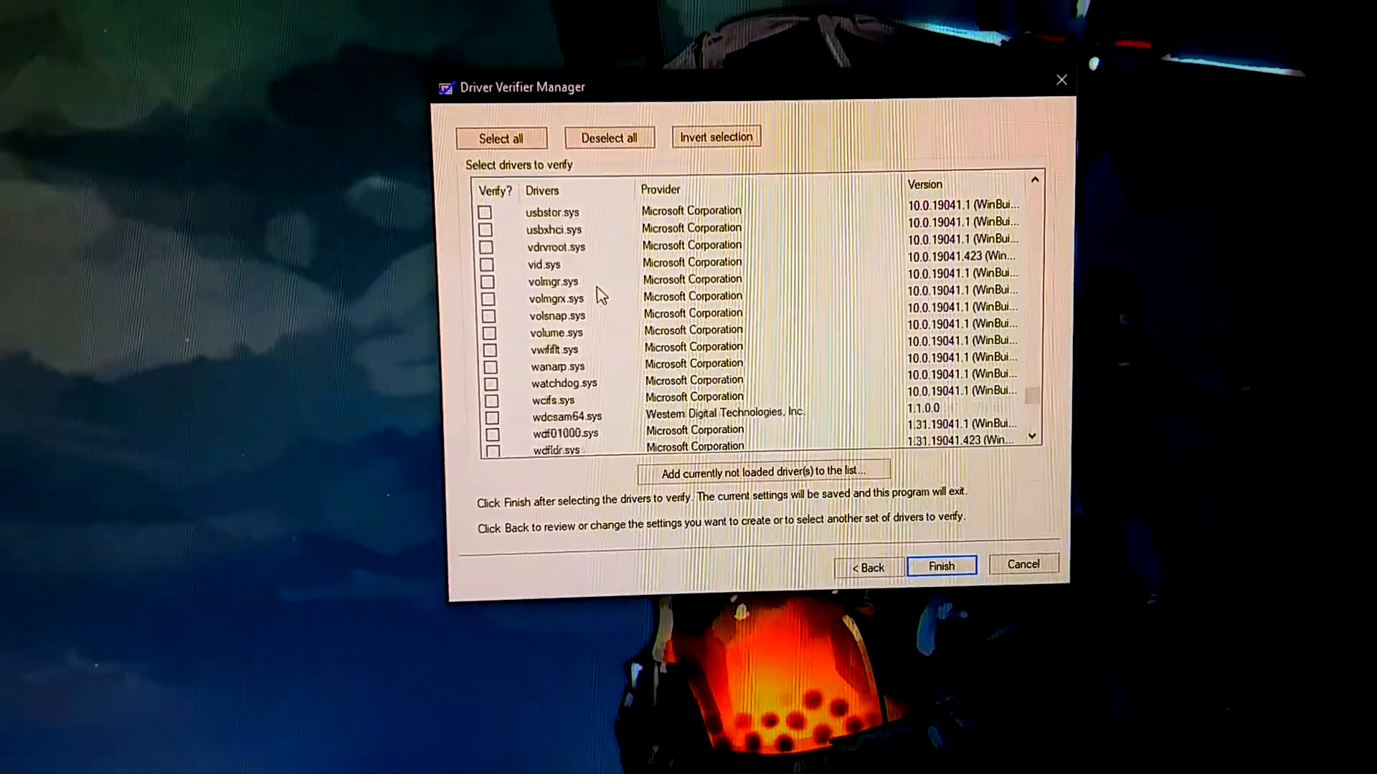
scroll("down", 3)
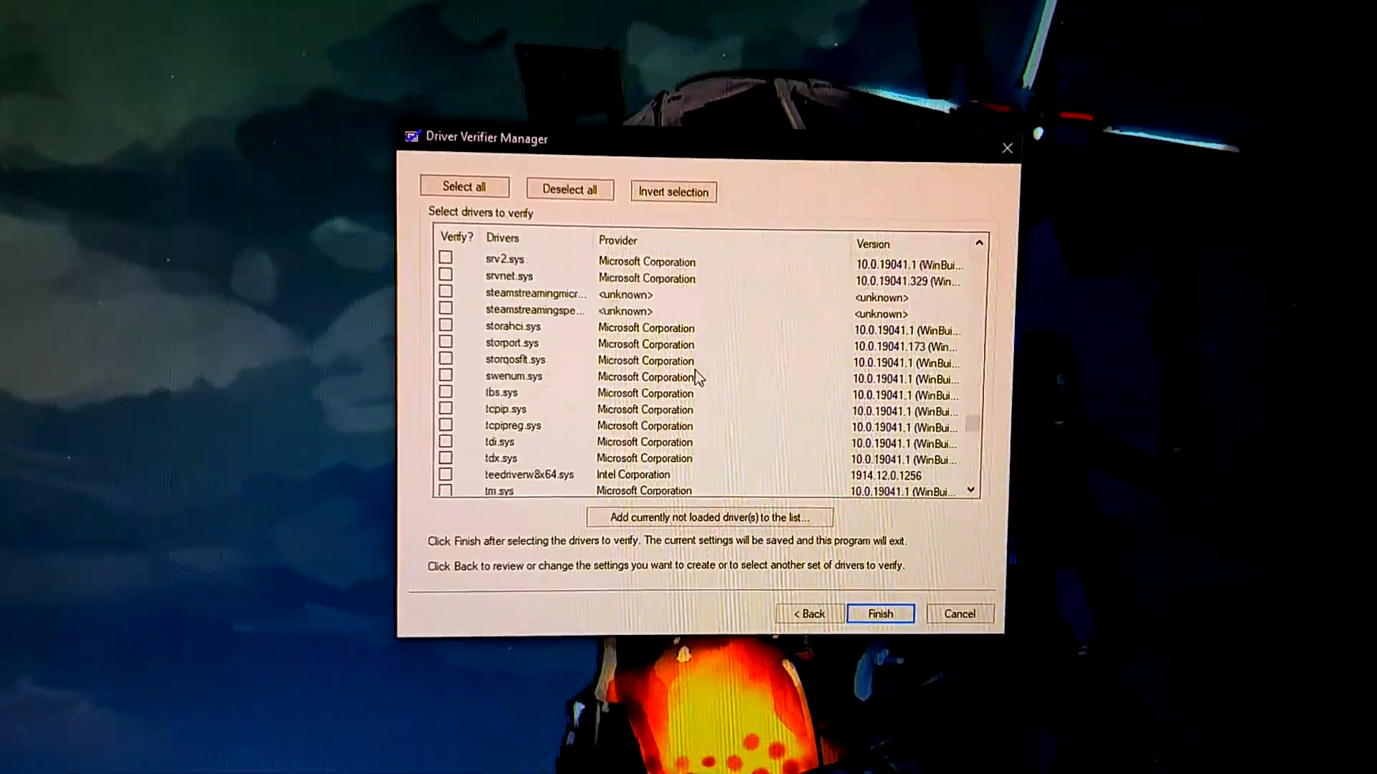
scroll("down", 3)
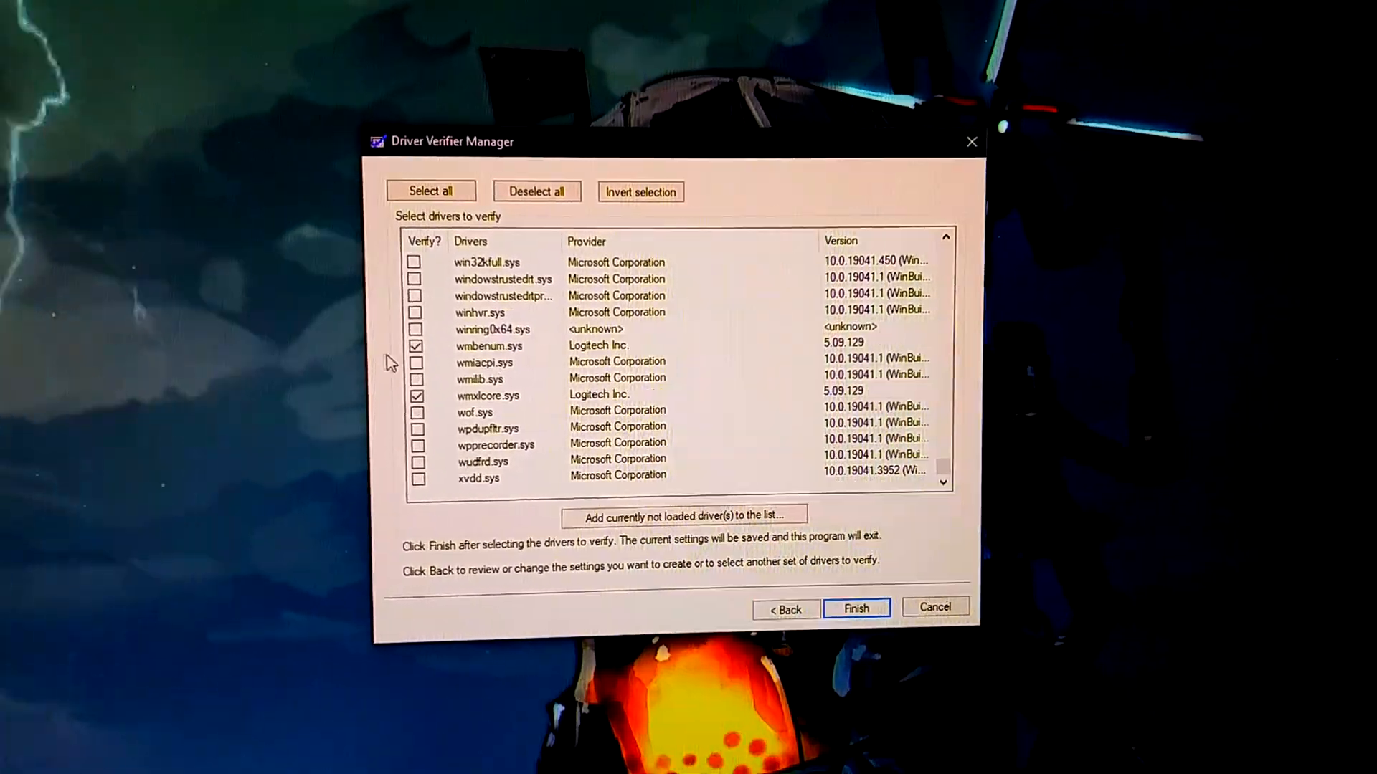